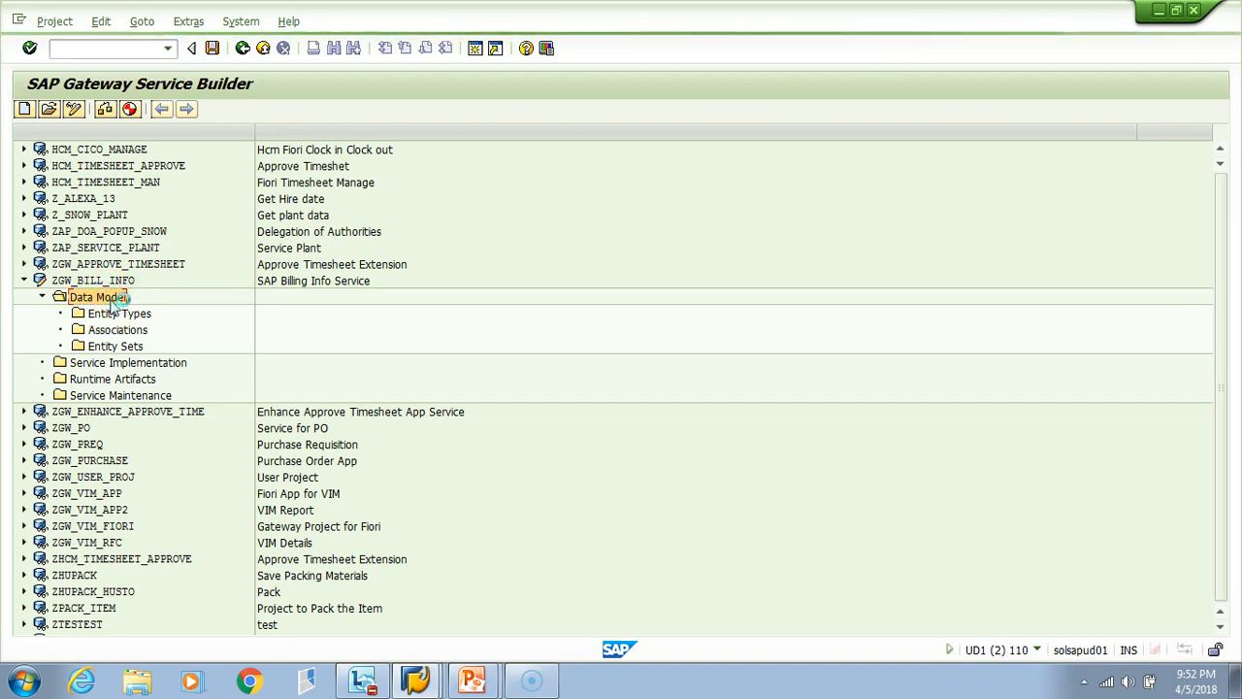
- Bring up the Data Model's create options in the ZGW_BILL_INFO project
right_click(97, 295)
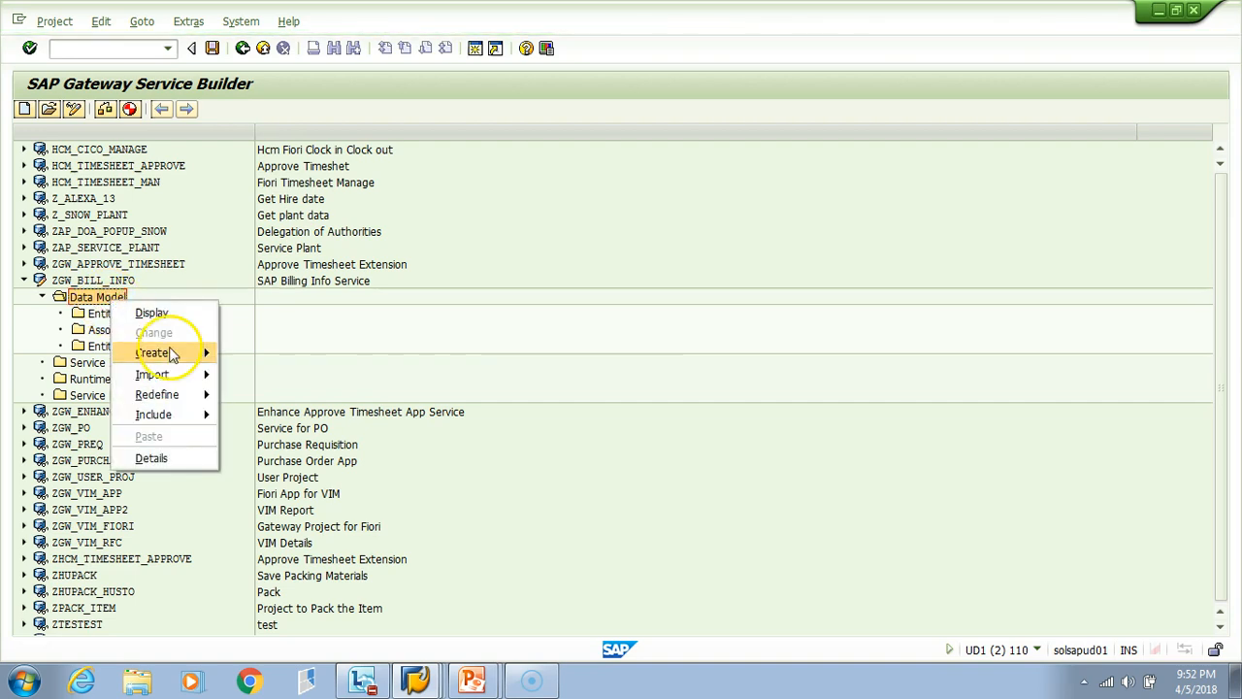
click(151, 353)
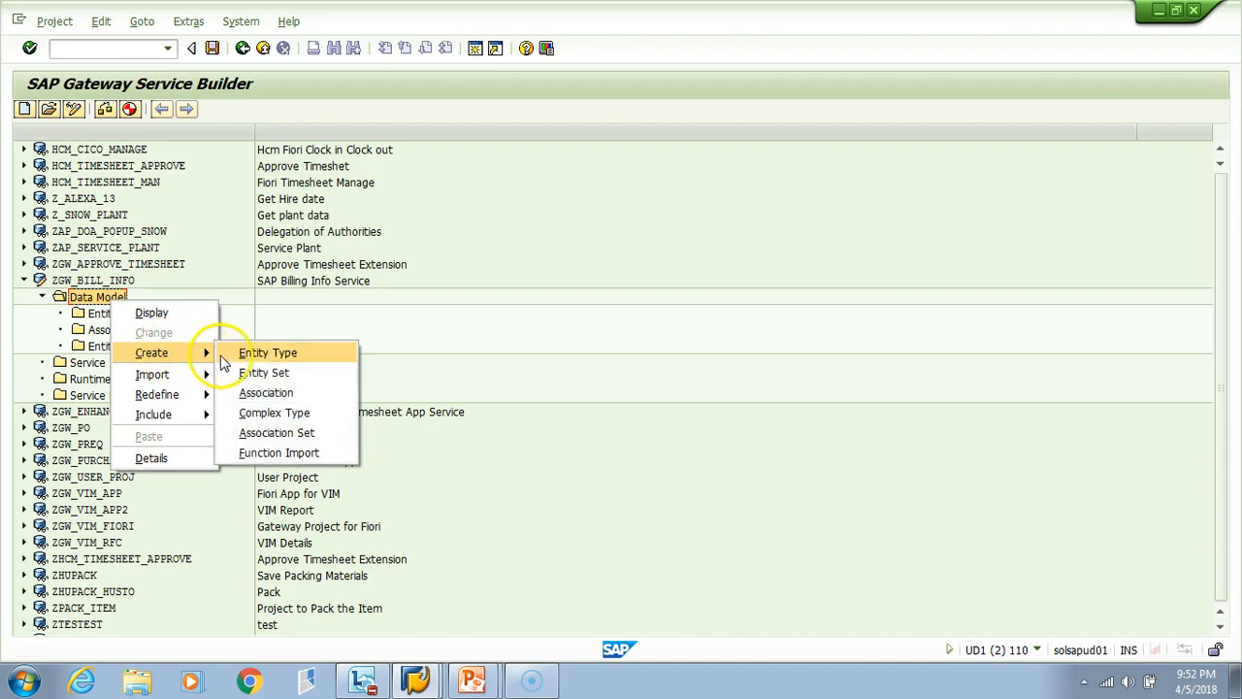
mouse_move(263, 373)
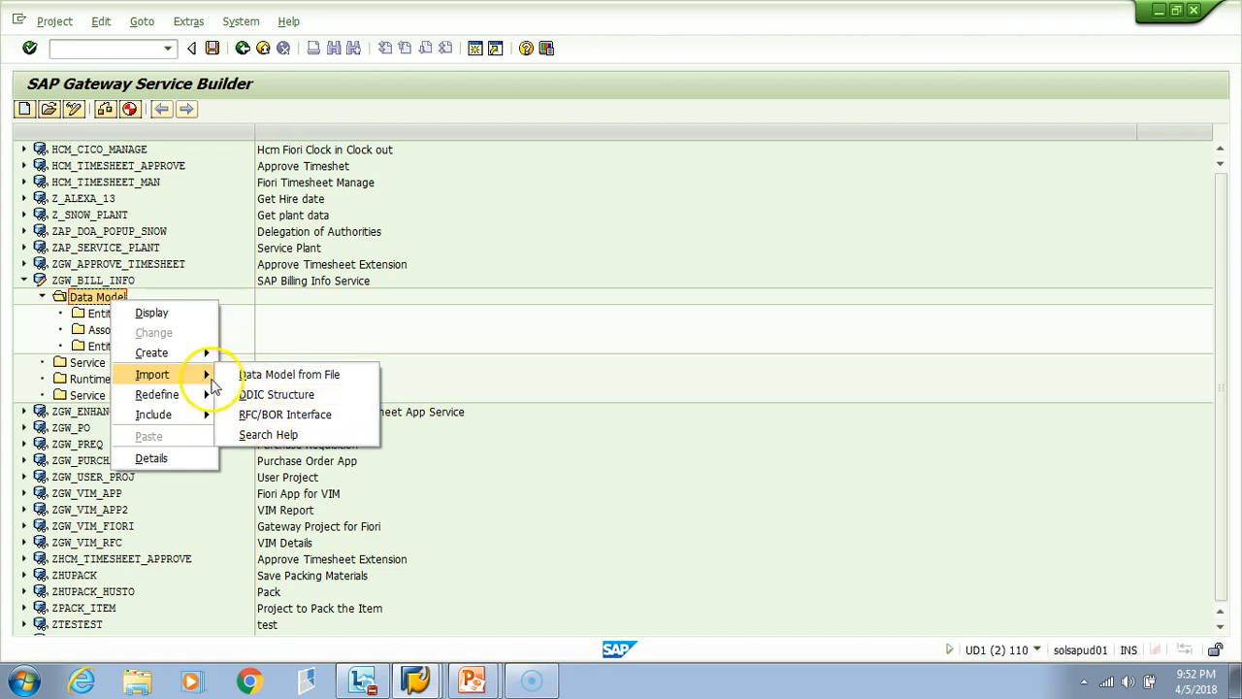
mouse_move(258, 408)
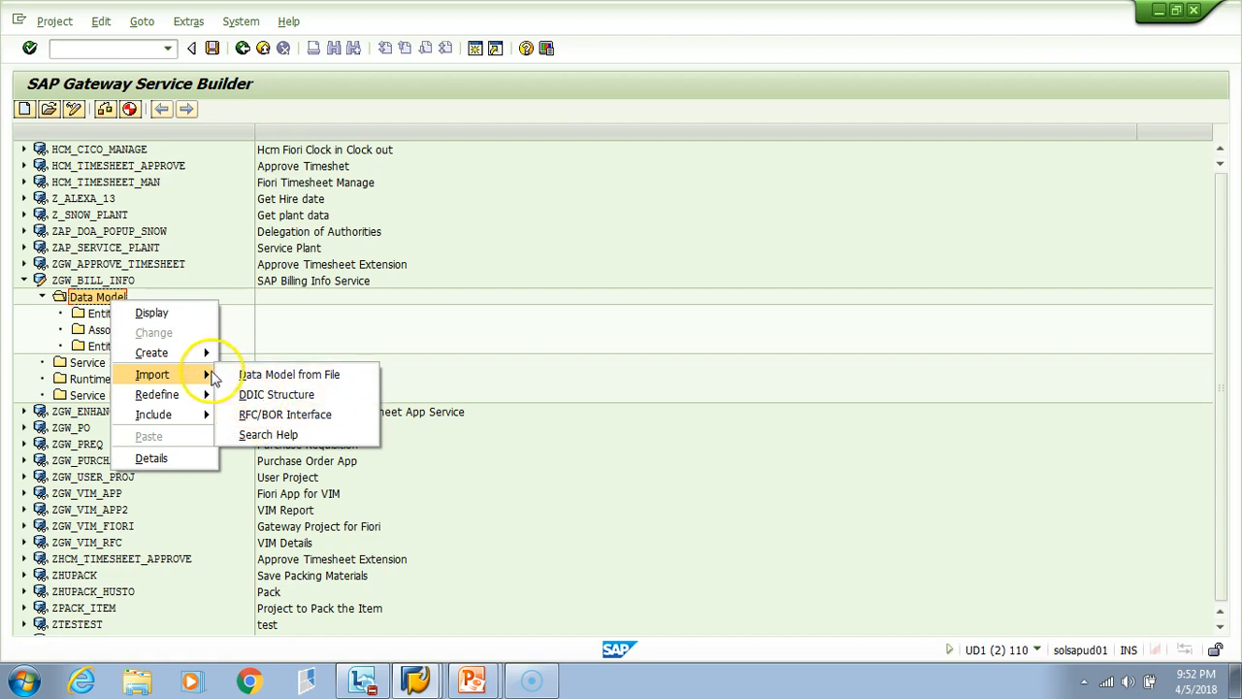
mouse_move(286, 394)
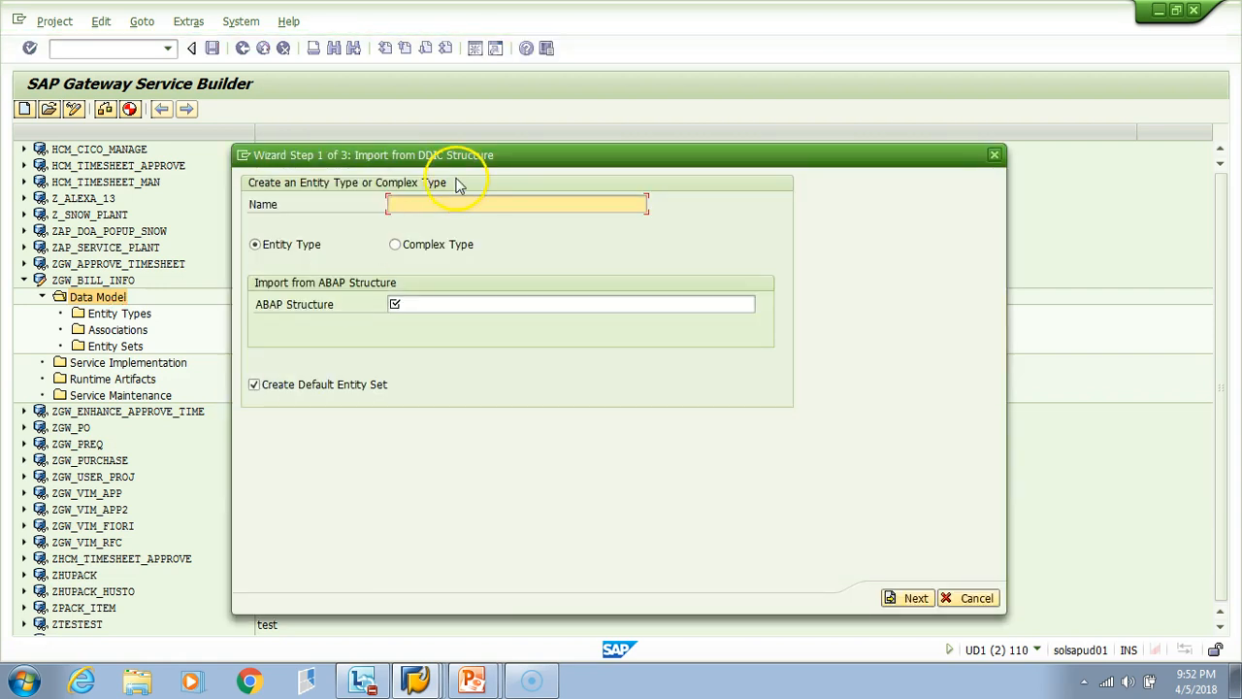
- Name the entity type BillHeader on ABAP structure VBRK, keeping the default entity set
click(514, 204)
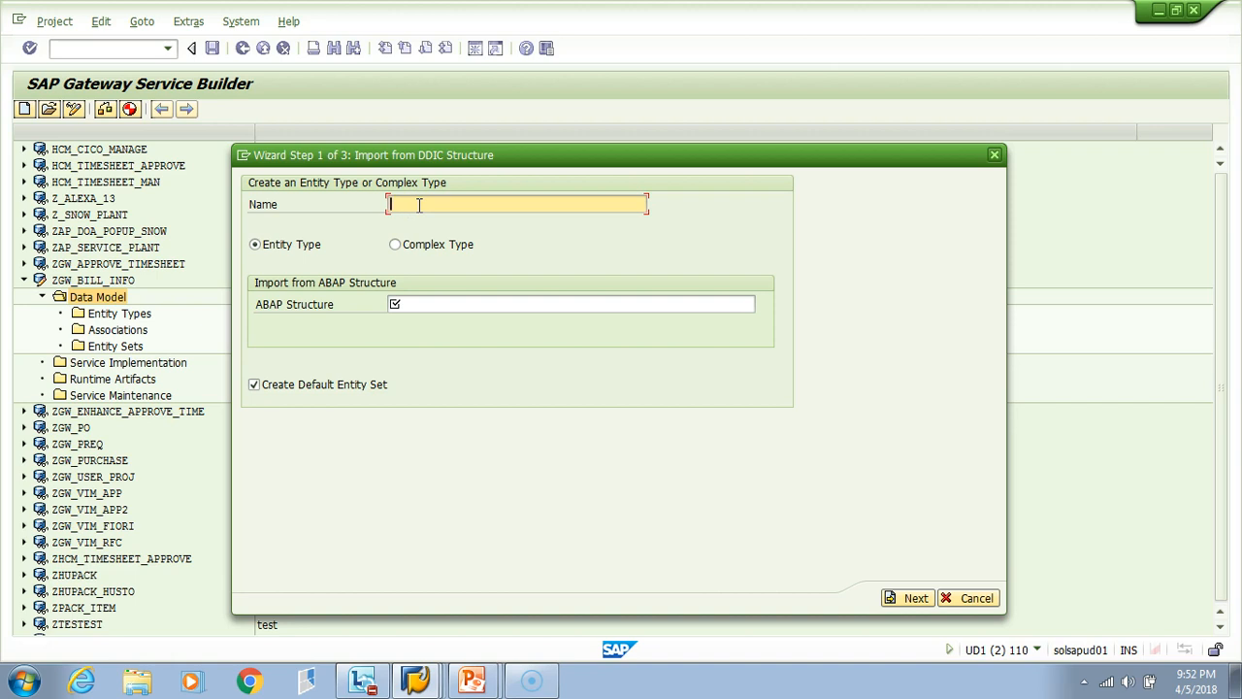
text(BillHeader)
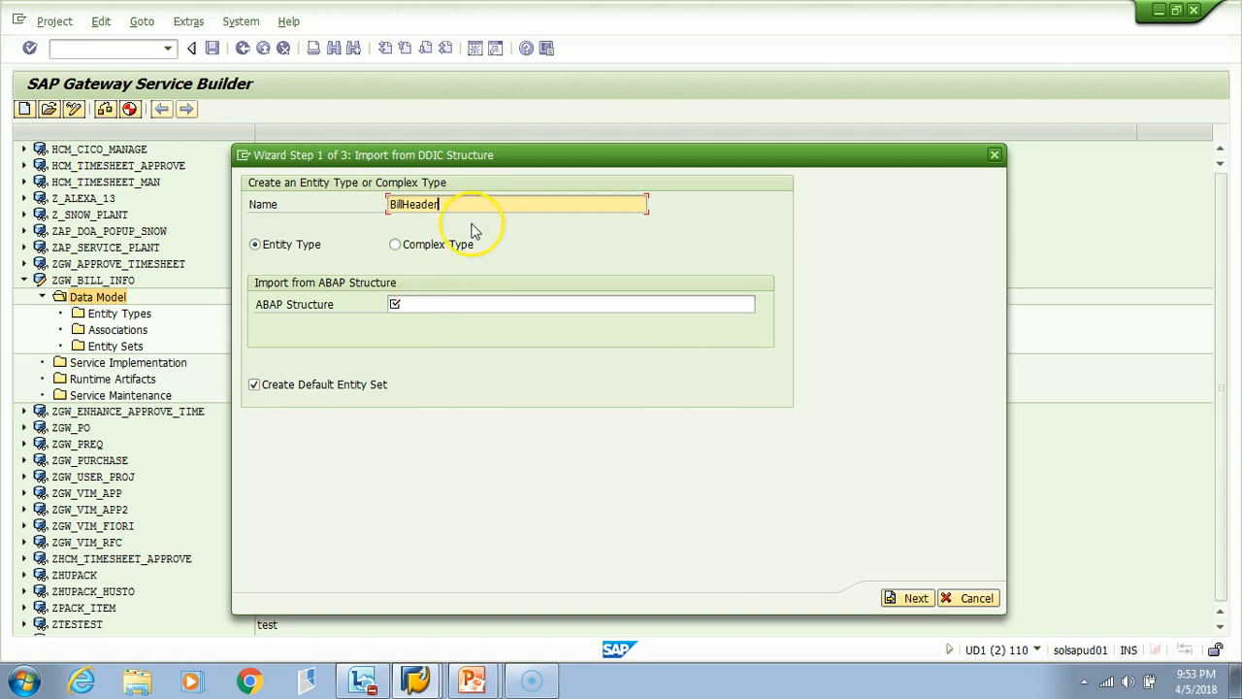
click(567, 302)
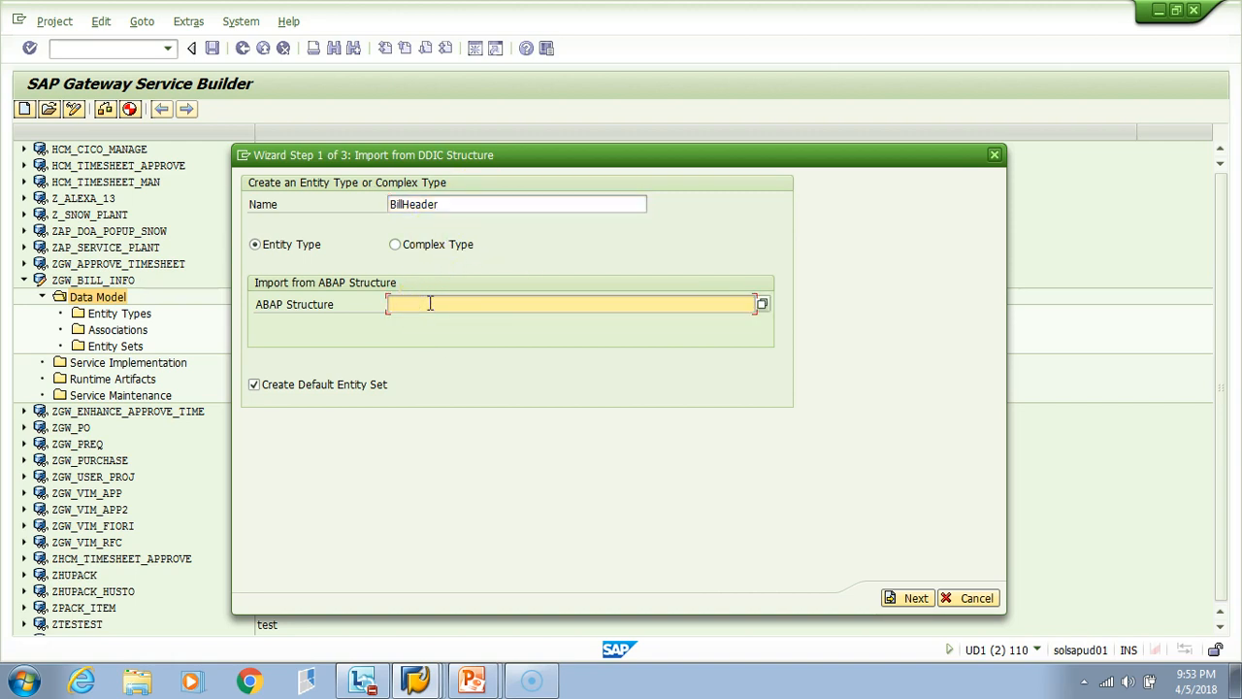
text(VBRK)
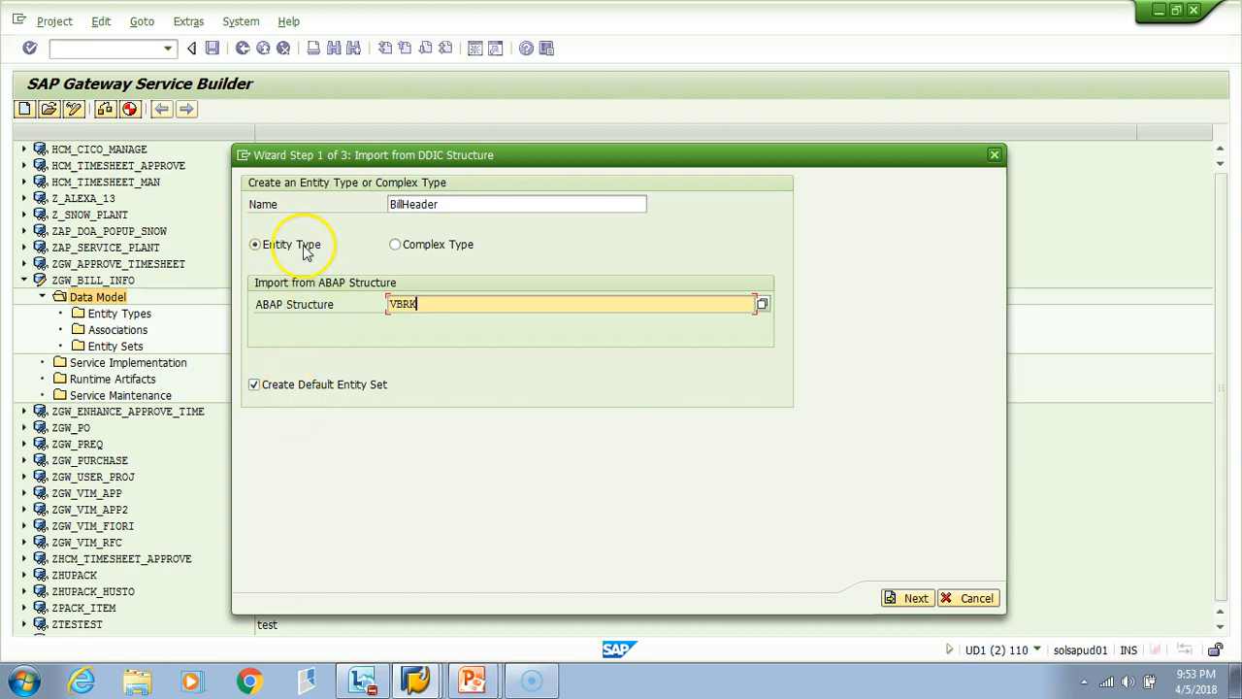
mouse_move(309, 253)
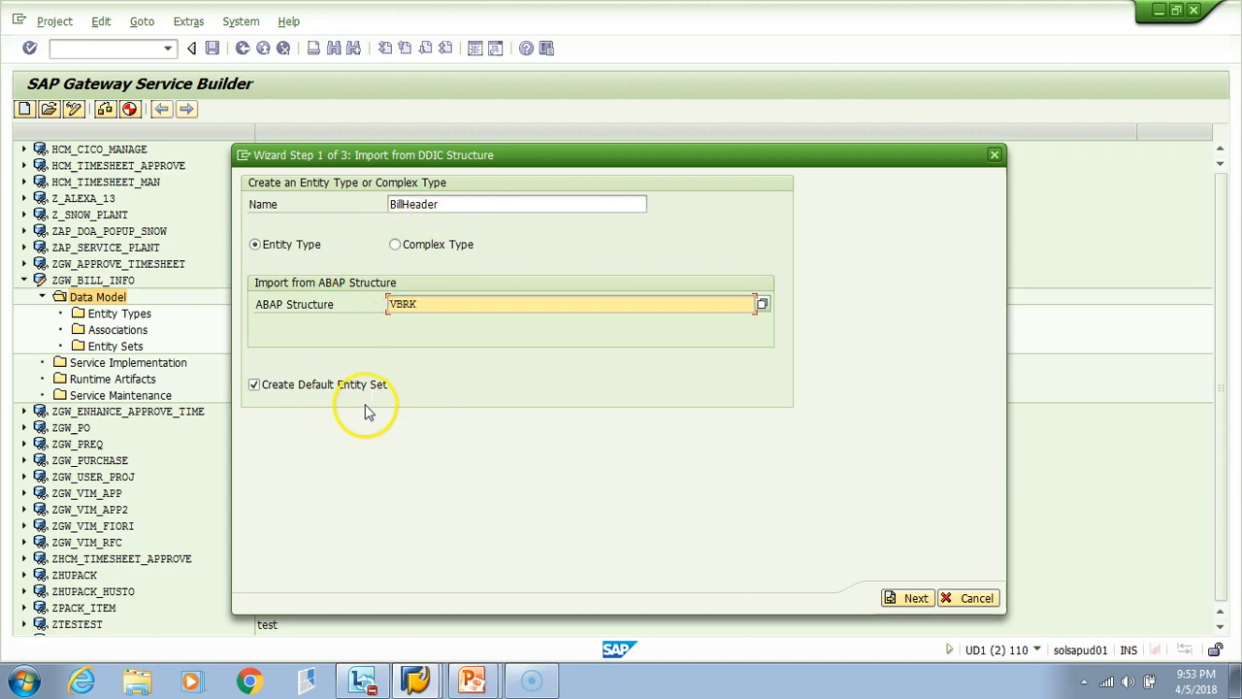
click(408, 204)
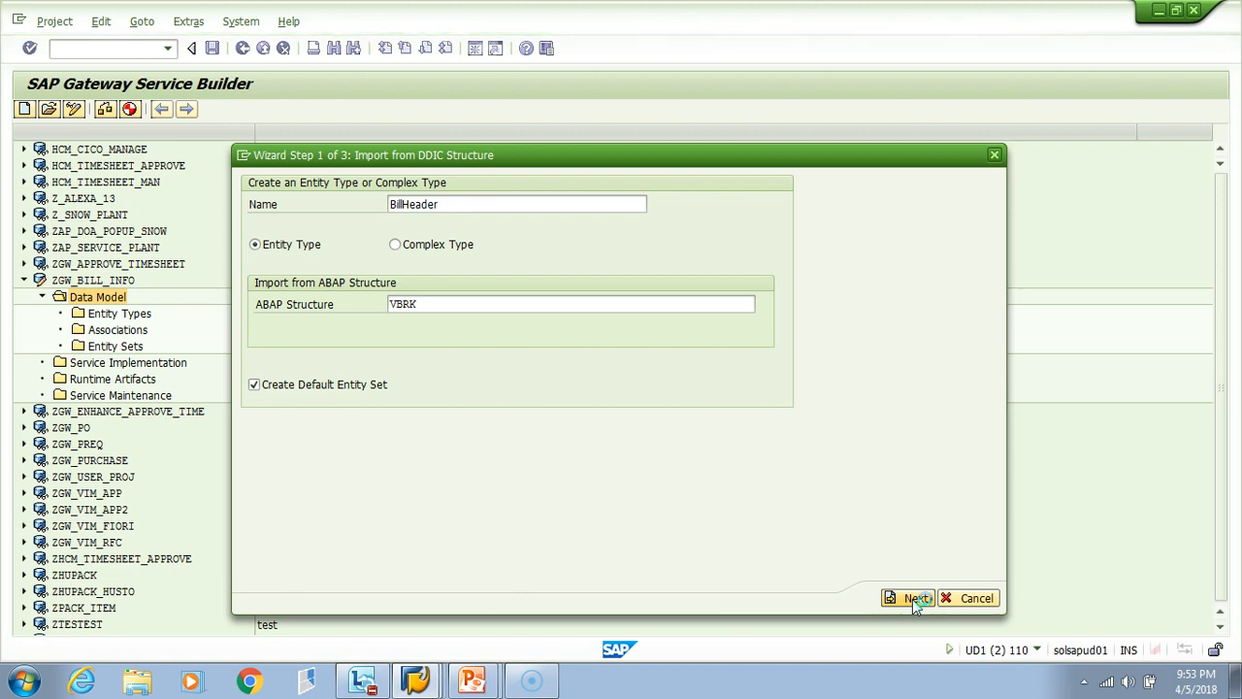
- Select VBELN, FKART, FKTYP, VBTYP, VKORG and GJAHR as BillHeader's fields
click(912, 598)
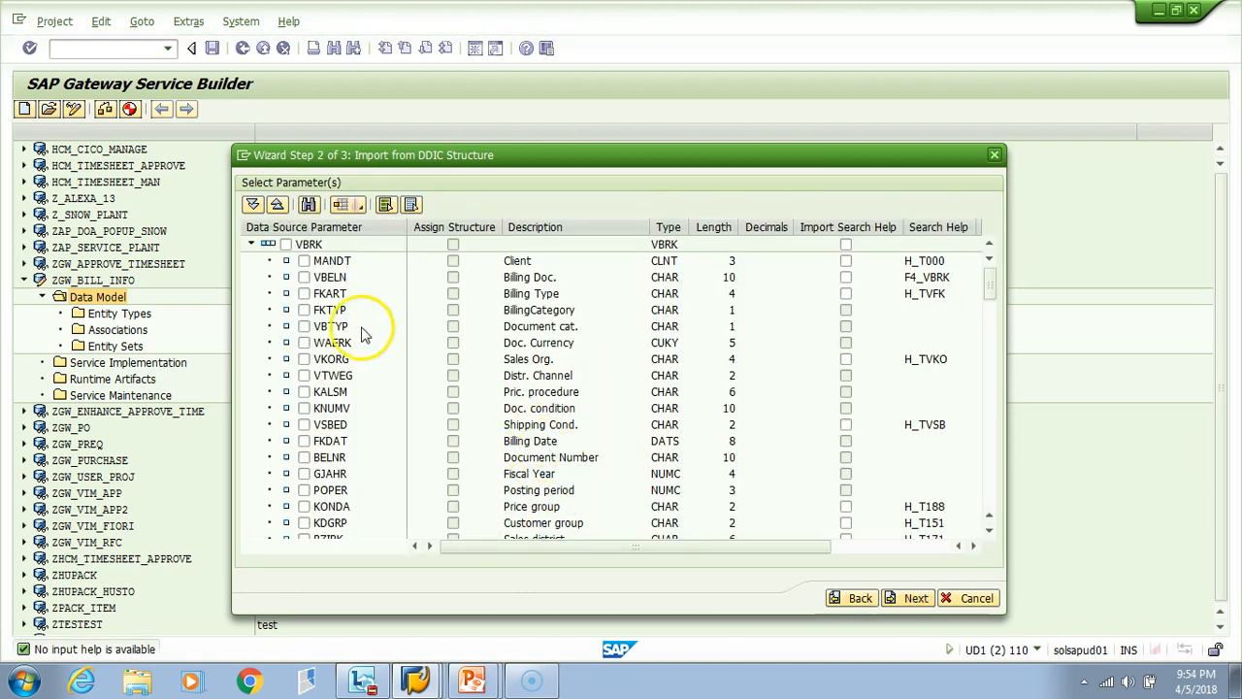
mouse_move(421, 299)
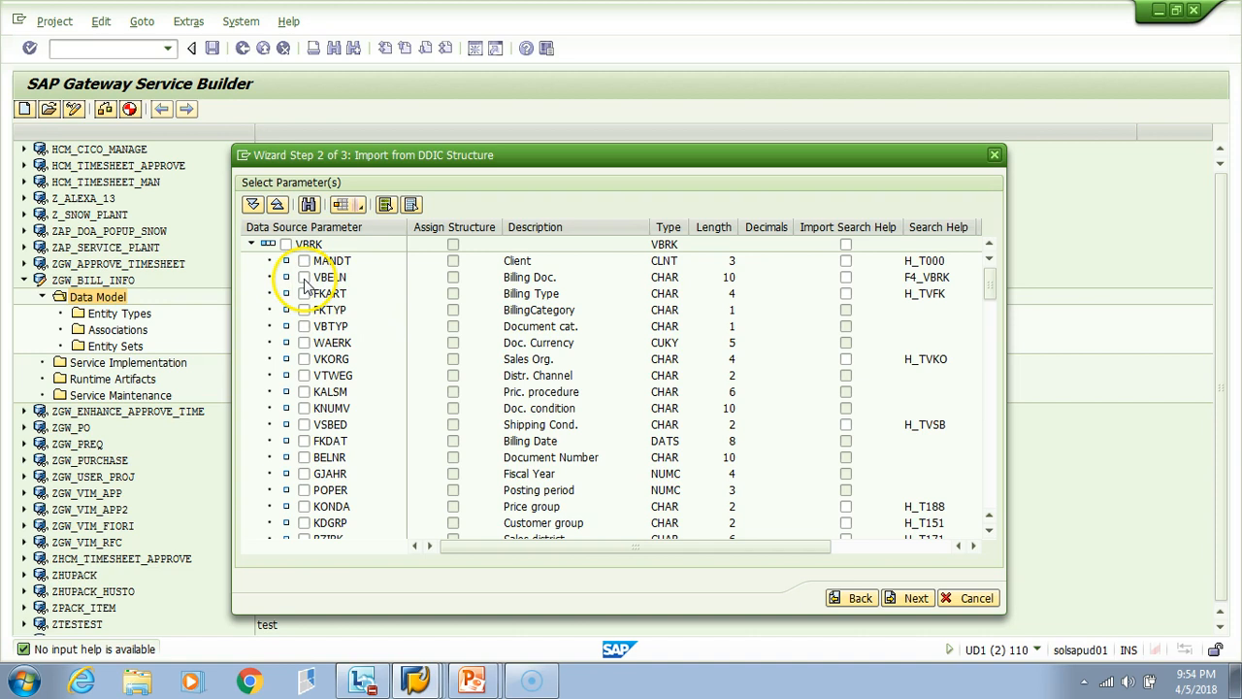
click(303, 278)
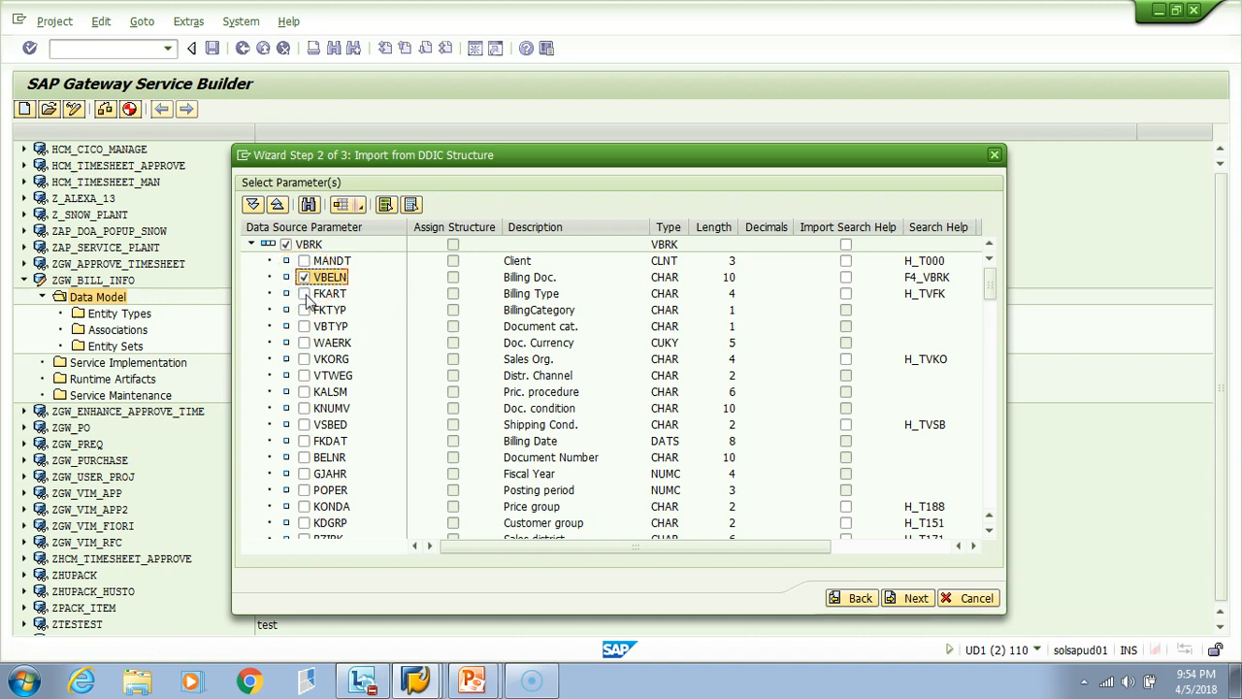
click(303, 293)
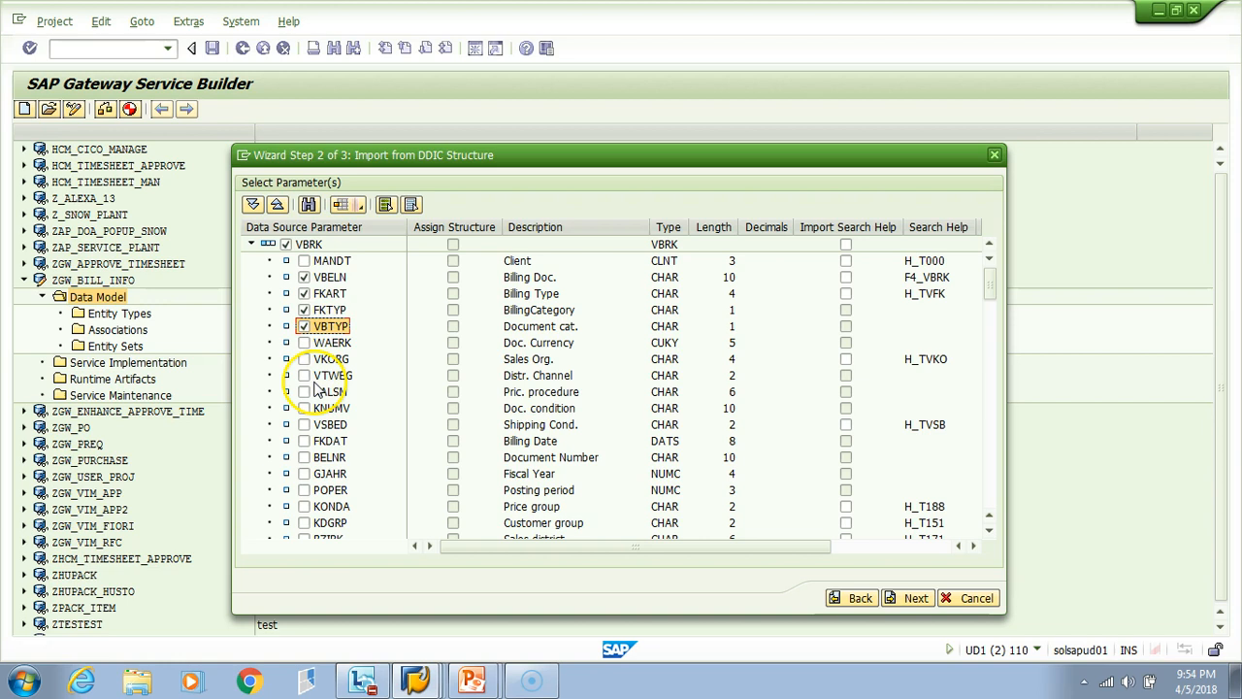
click(303, 357)
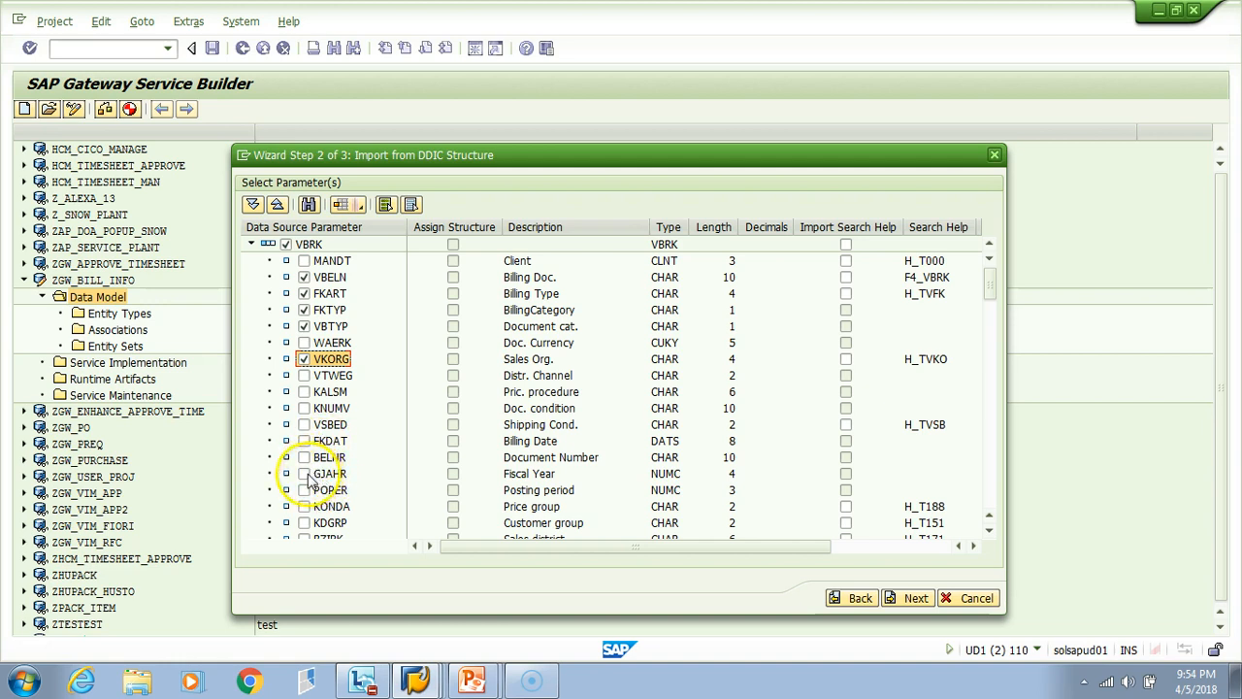
click(302, 473)
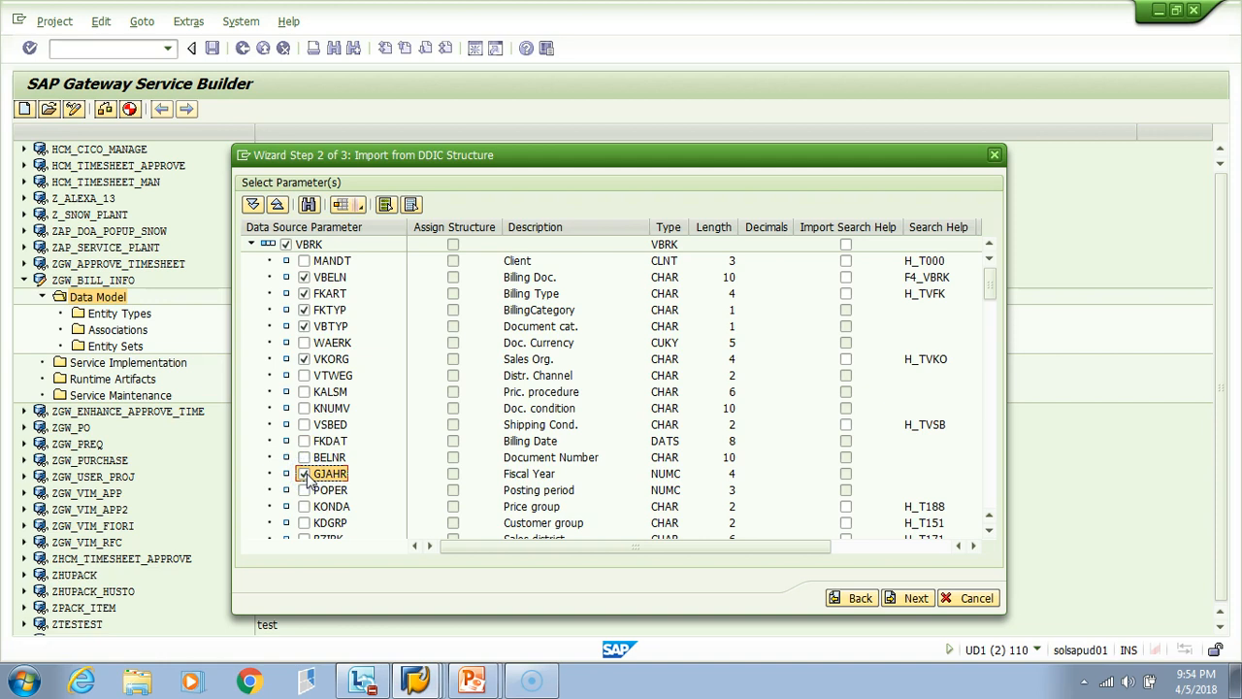
click(302, 474)
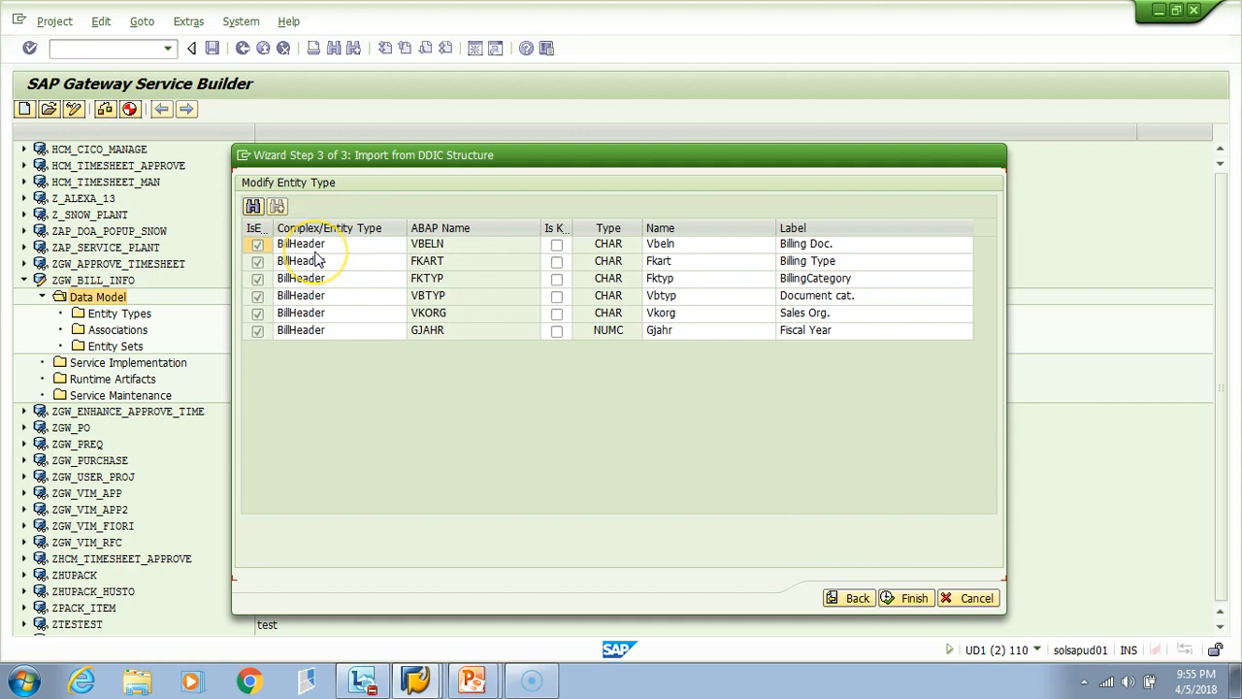
mouse_move(455, 350)
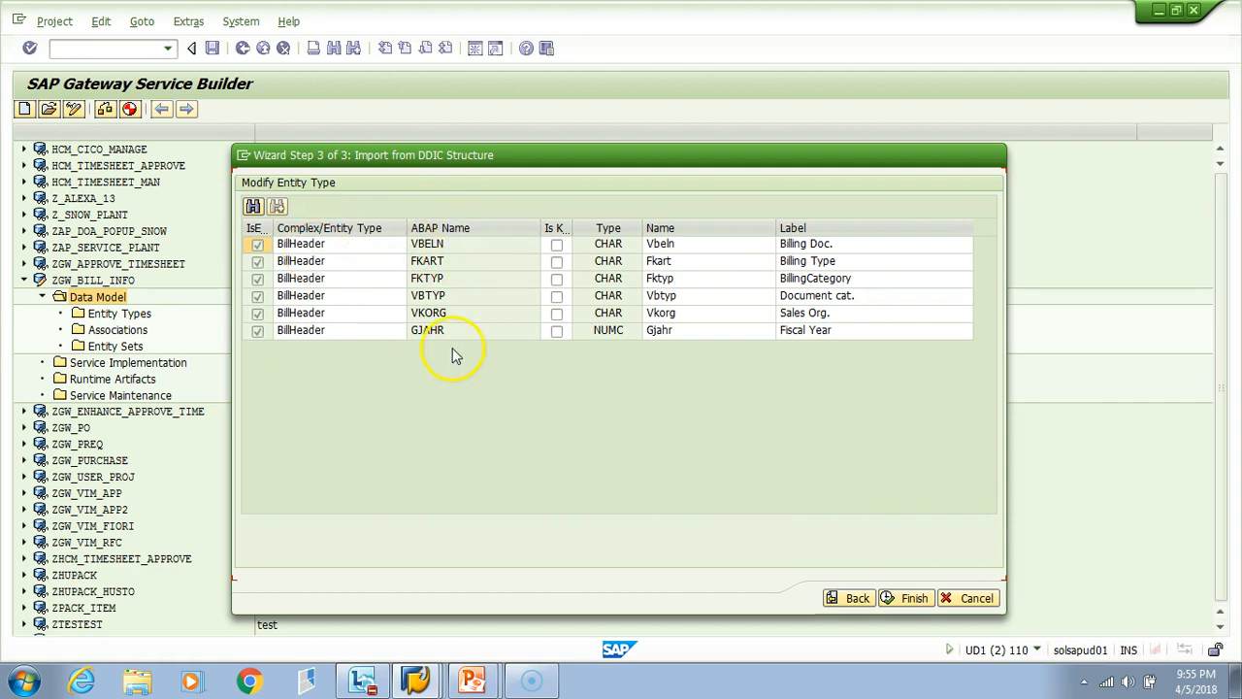
mouse_move(392, 260)
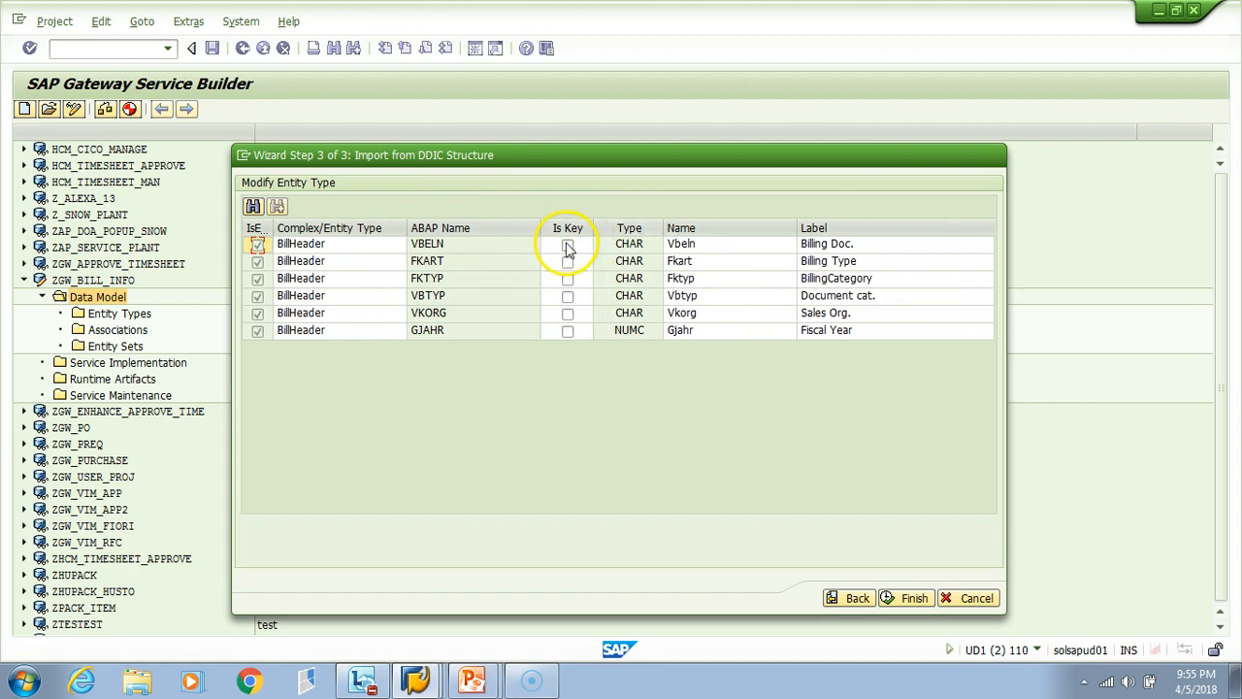
- Mark VBELN as BillHeader's key and finish the import
click(567, 244)
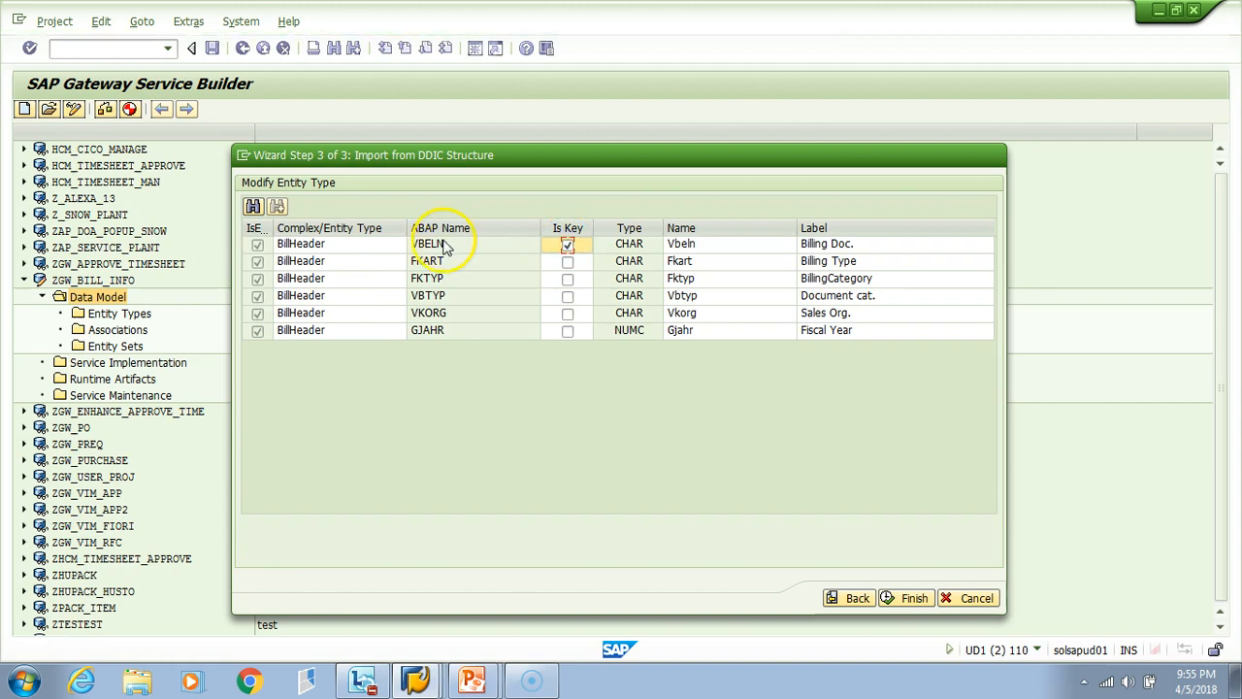
mouse_move(574, 526)
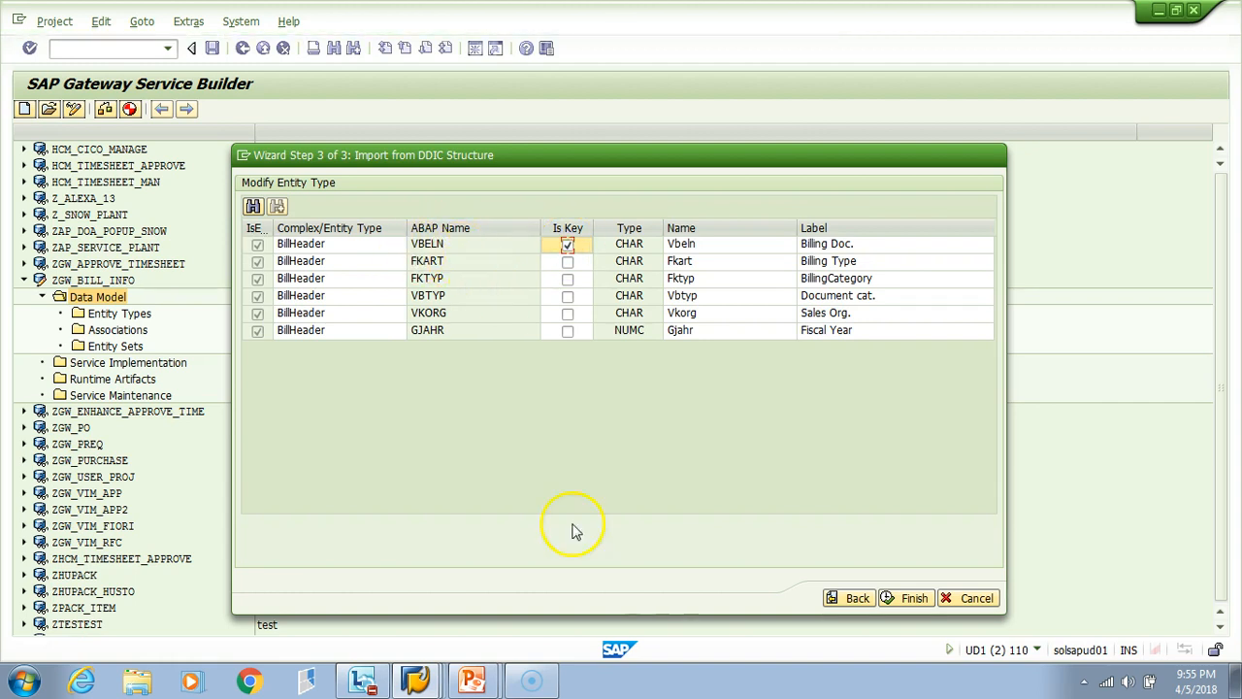
click(912, 597)
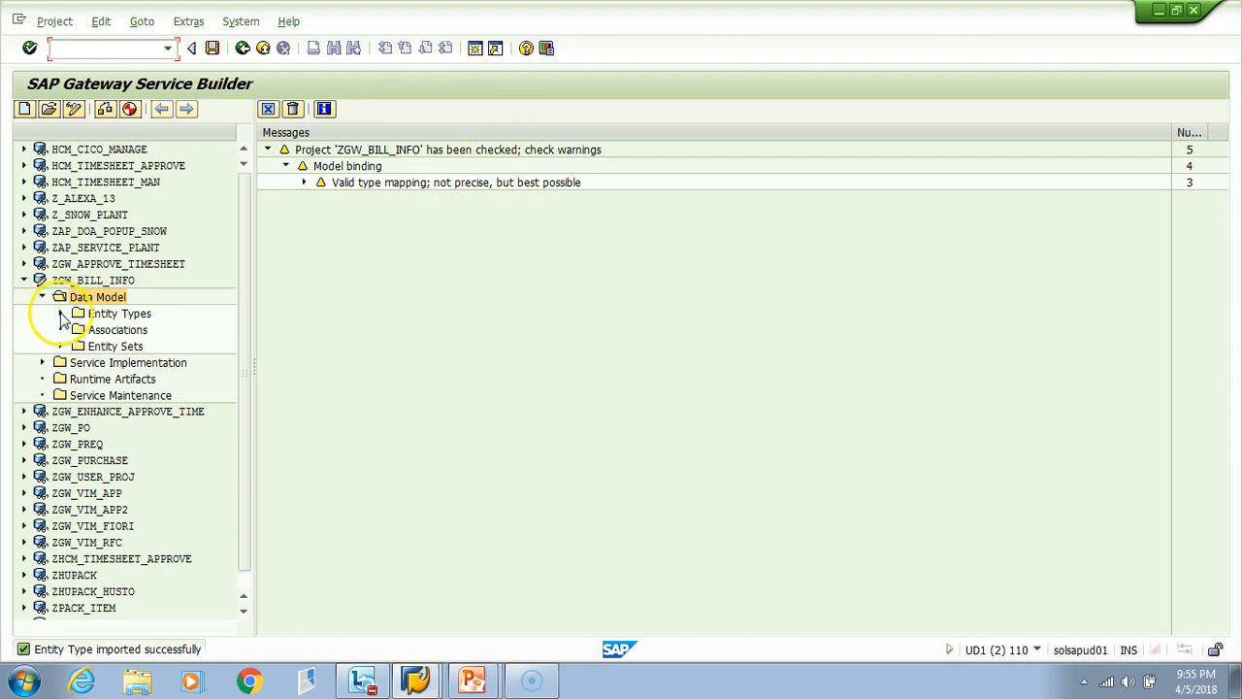
- Show BillHeader's six properties with Vbeln as key and reveal BillHeaderSet under Entity Sets
click(61, 312)
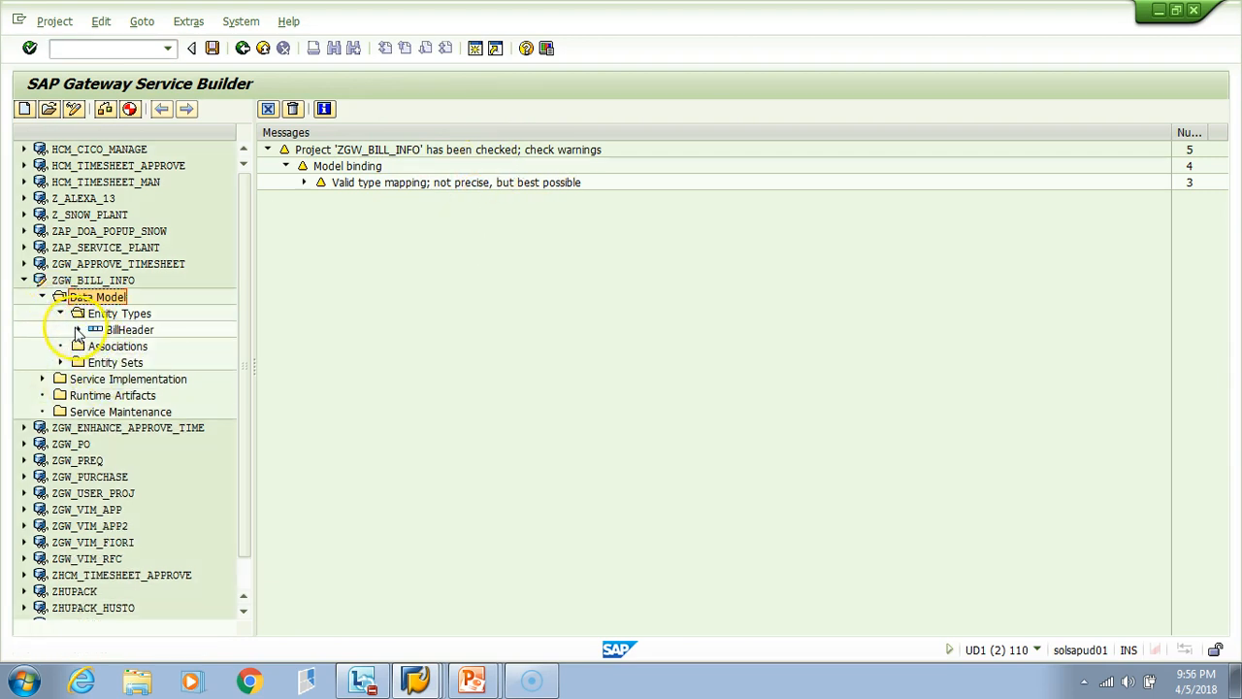
click(77, 330)
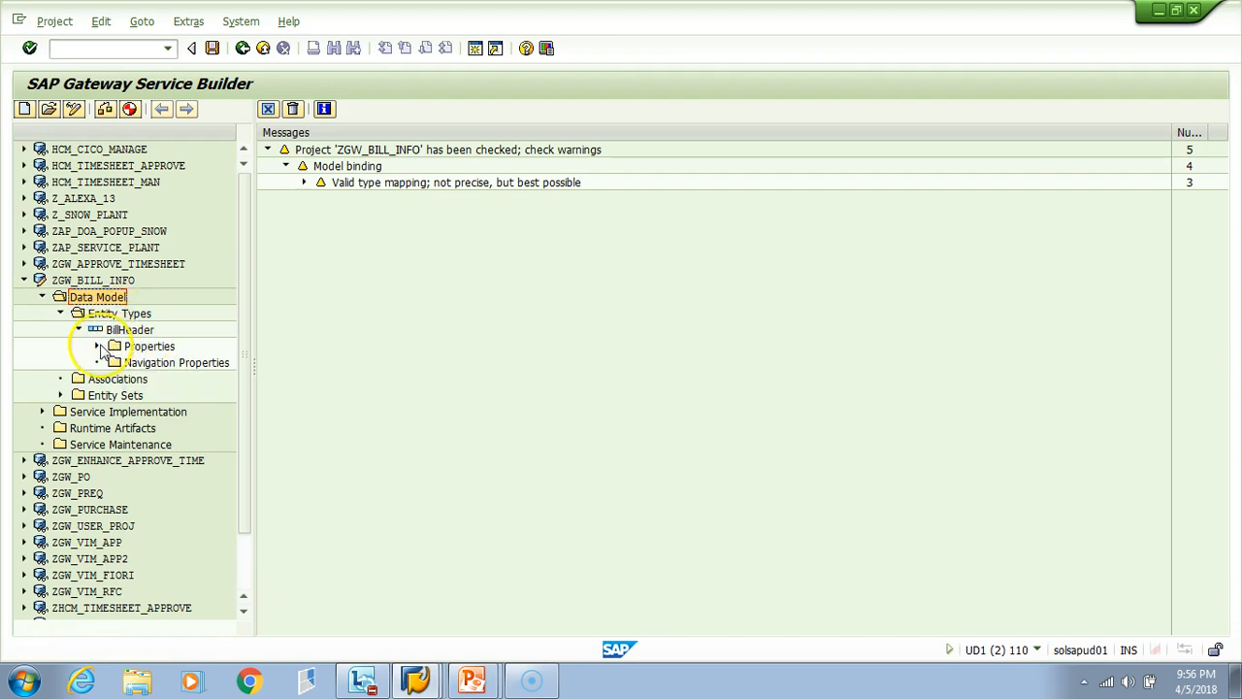
click(97, 345)
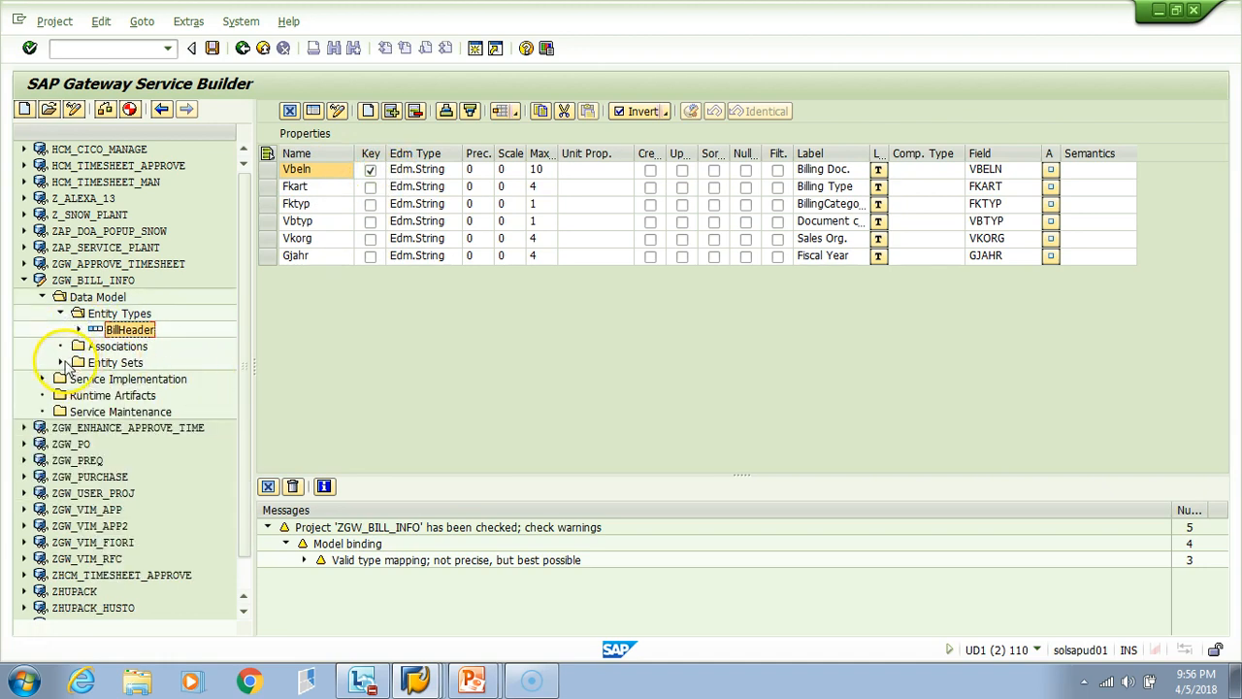
click(63, 363)
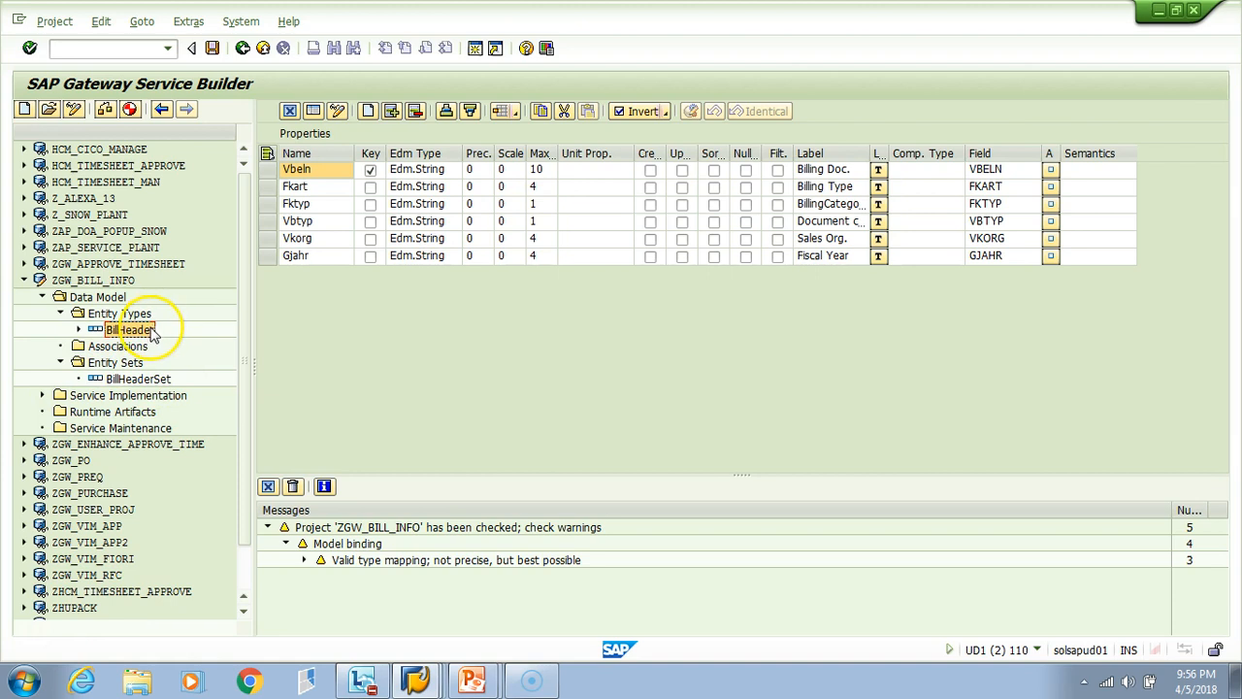
click(139, 378)
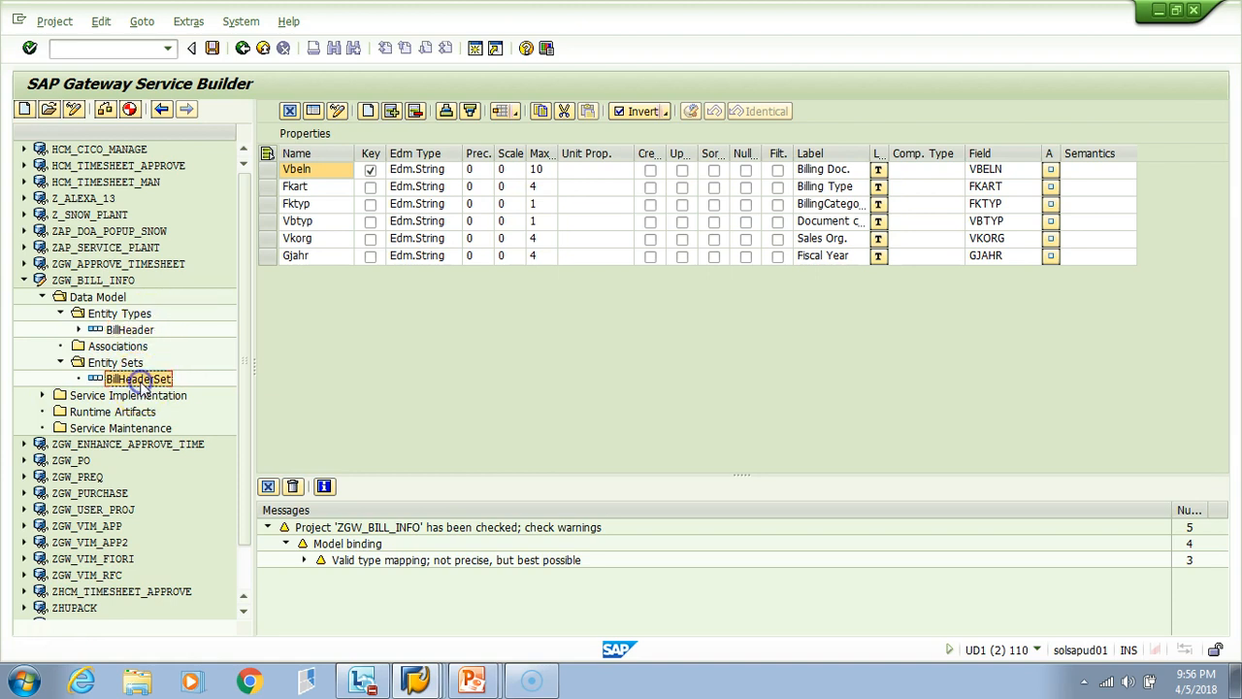
mouse_move(136, 381)
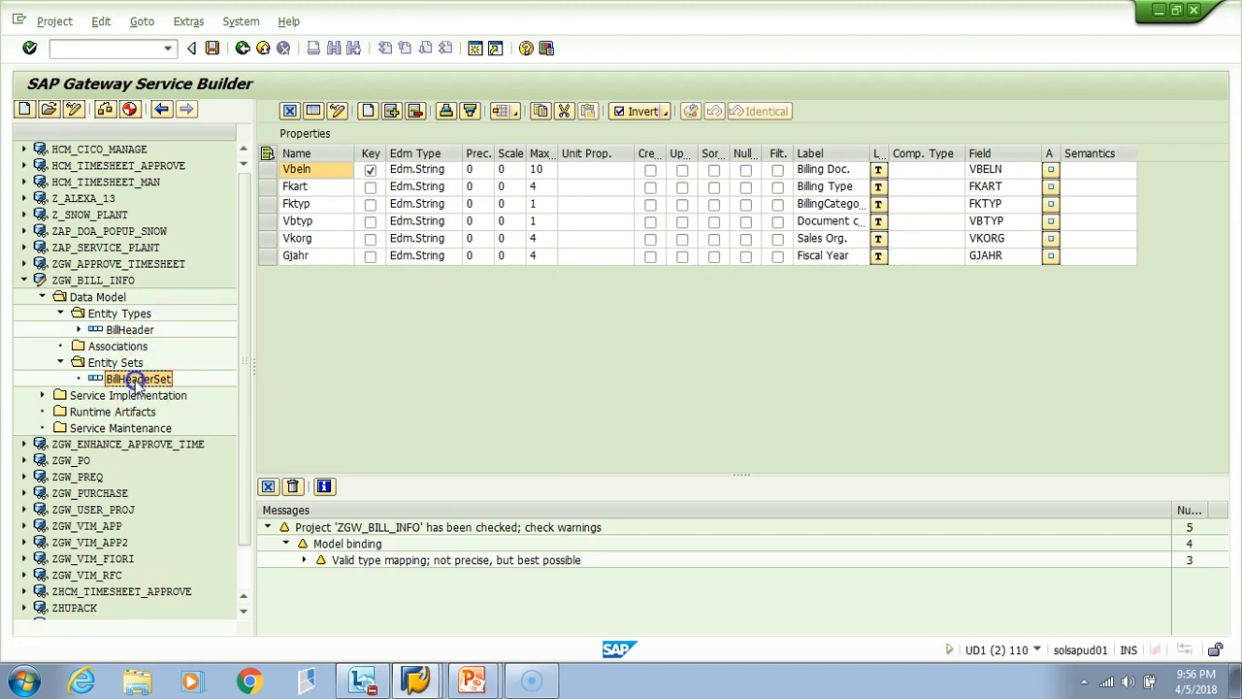
- Display the BillHeaderSet entity set's details based on BillHeader
click(138, 376)
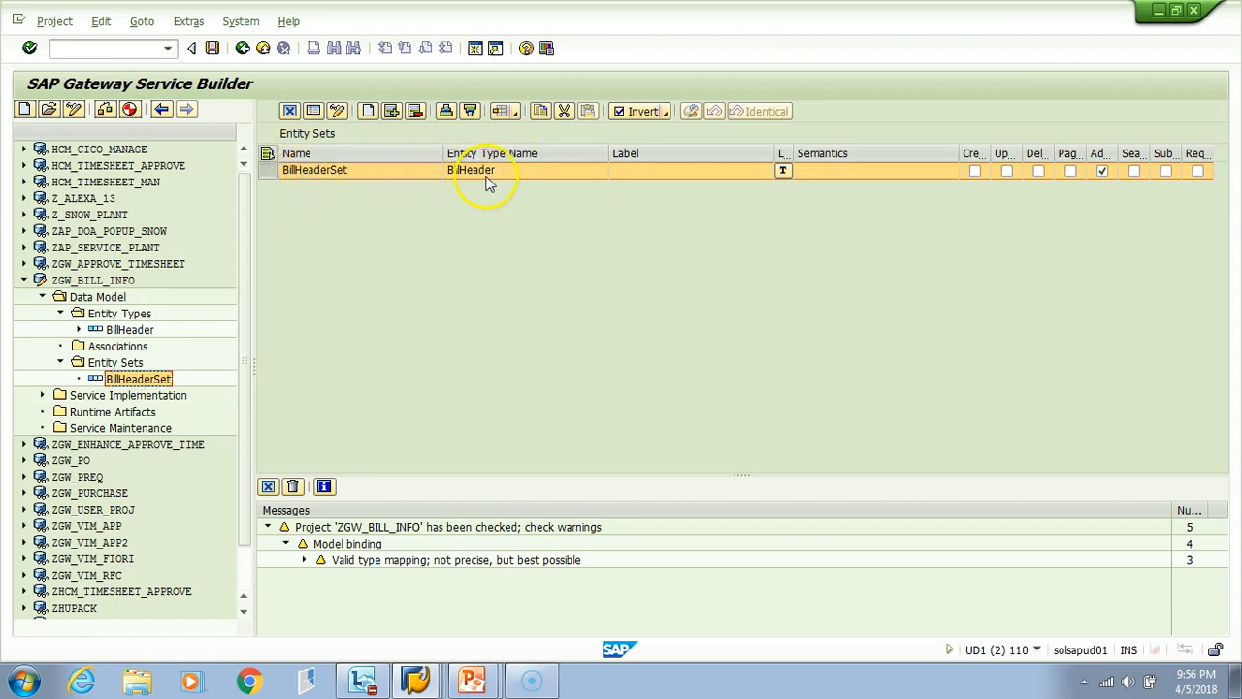
mouse_move(1103, 156)
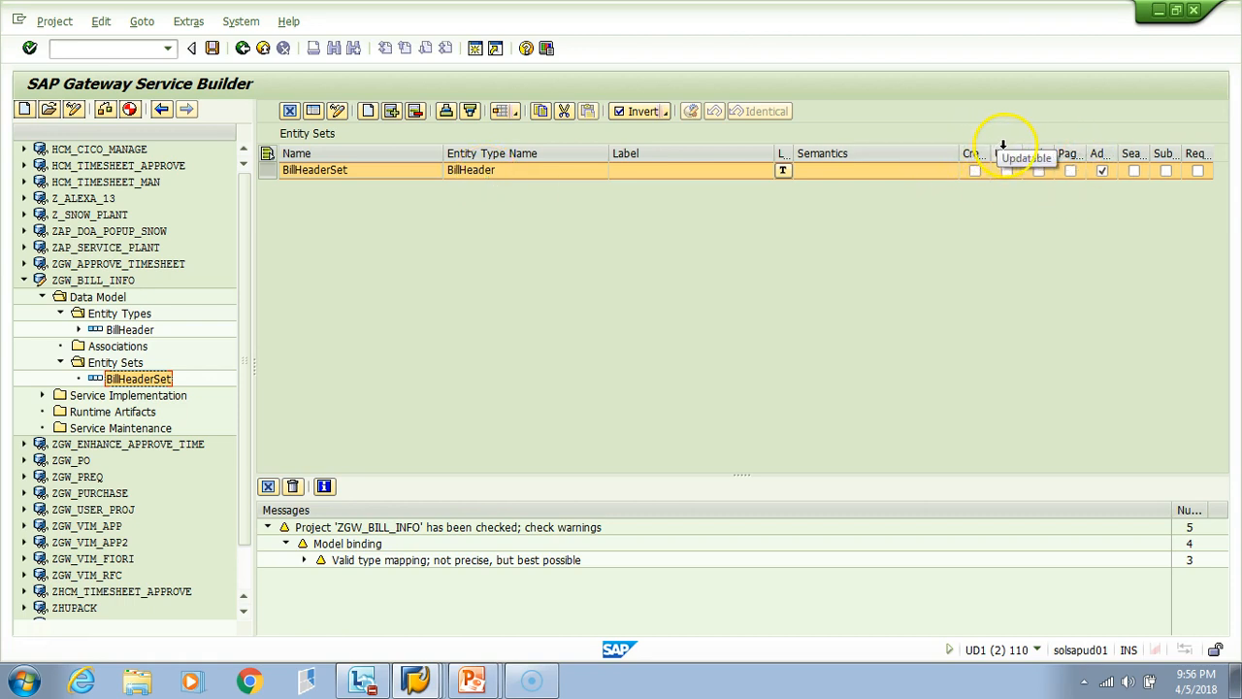
mouse_move(978, 146)
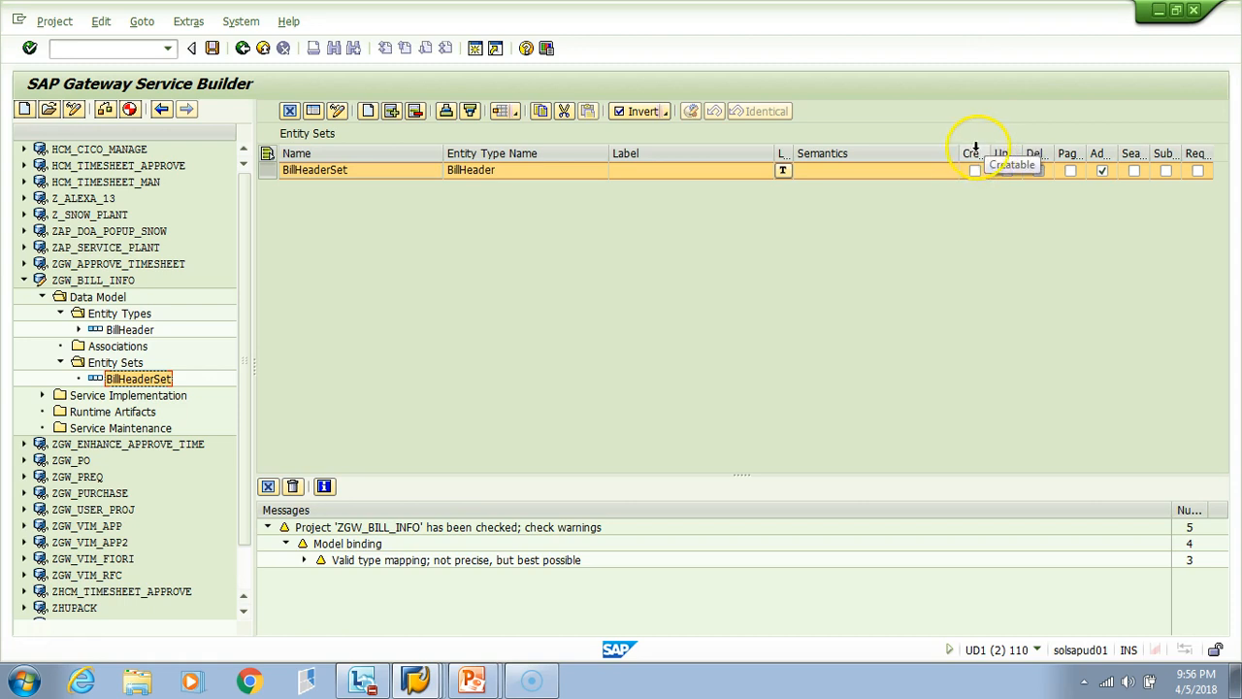
mouse_move(1037, 146)
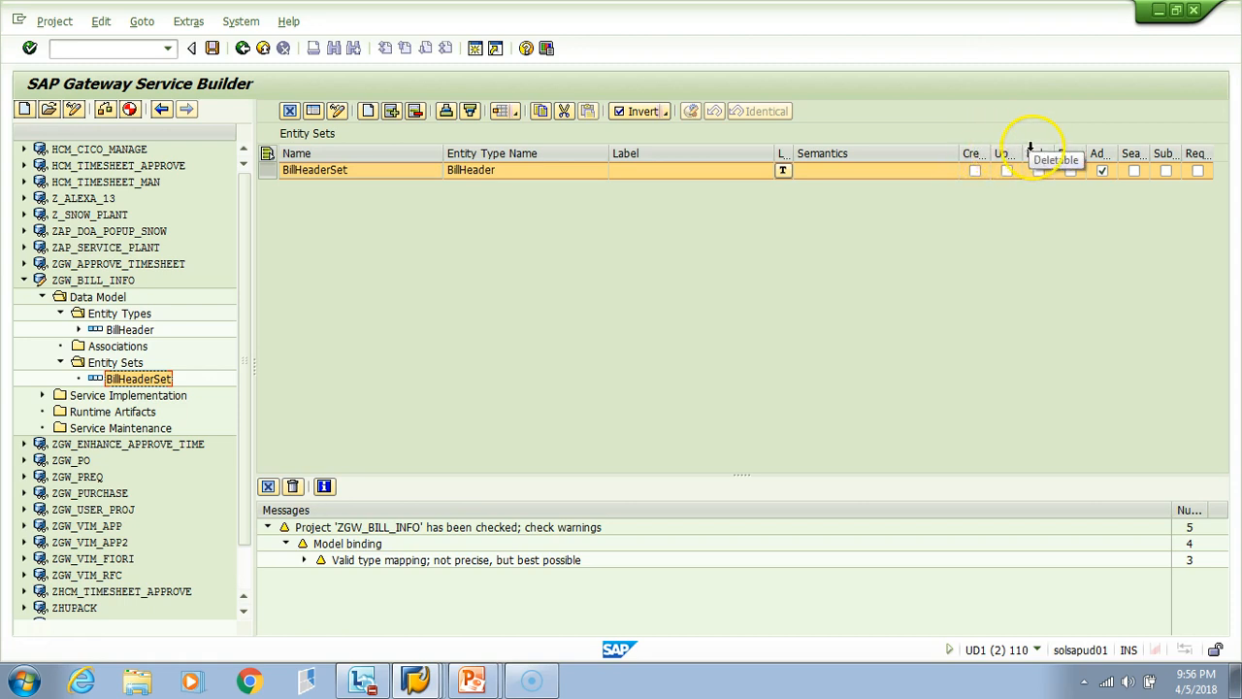
mouse_move(1103, 152)
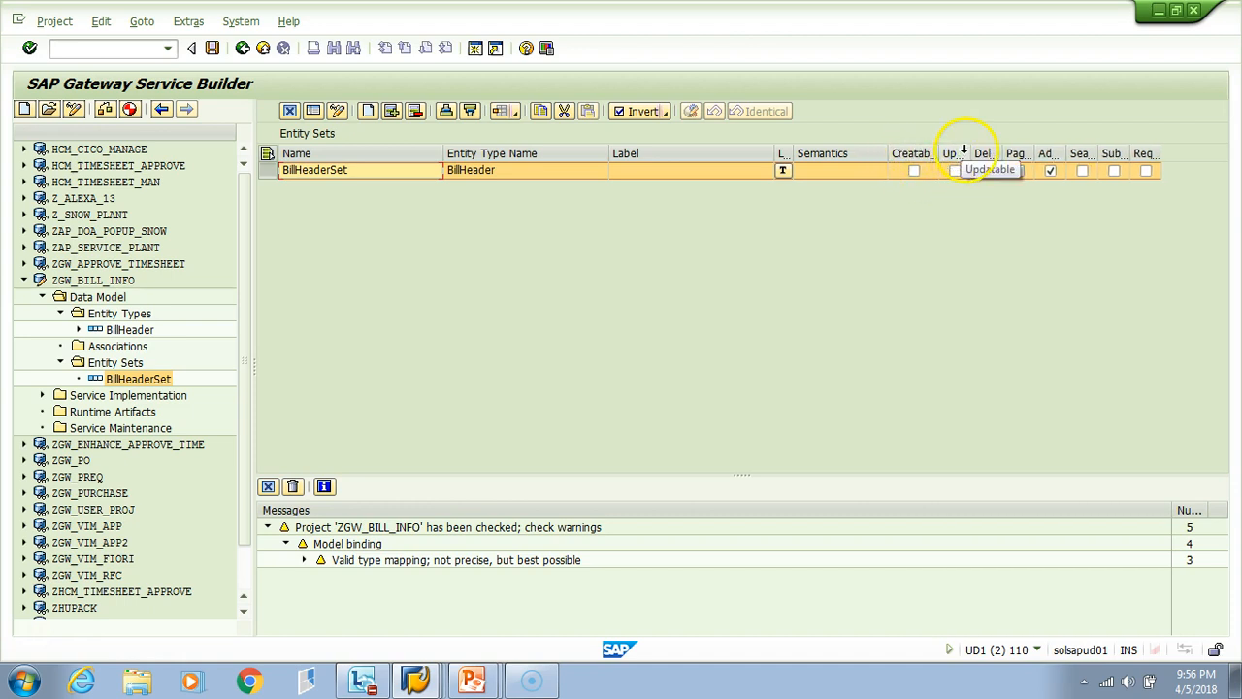
mouse_move(1017, 153)
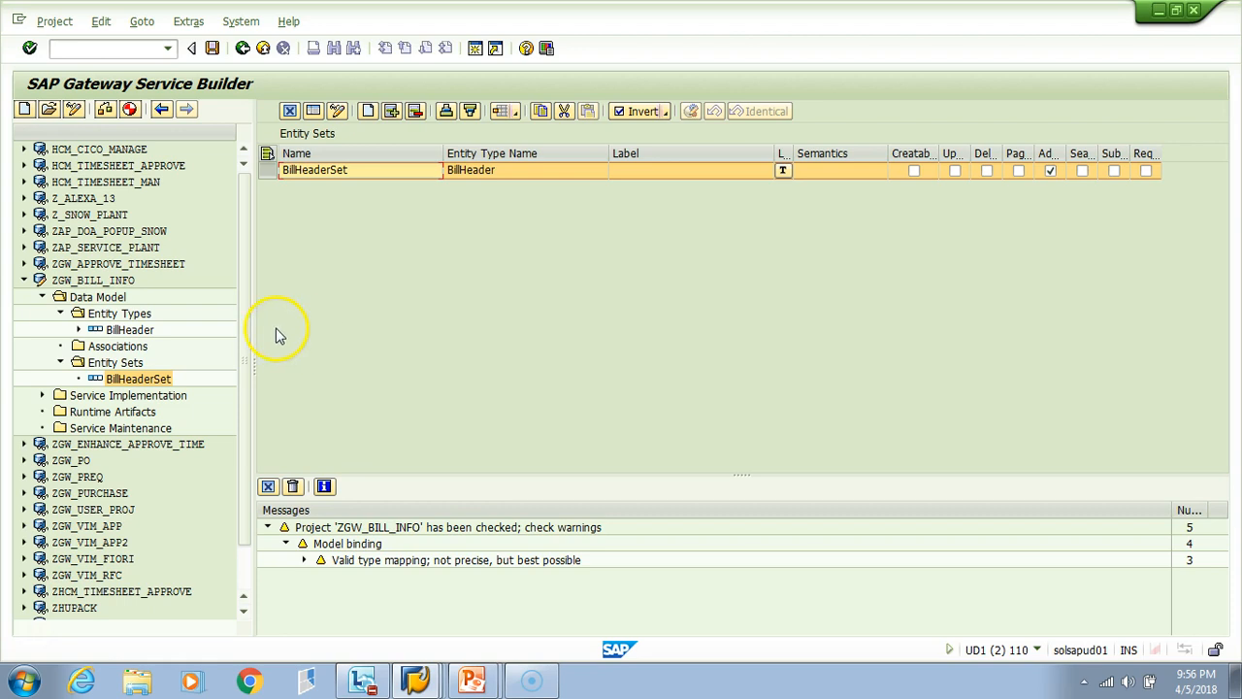
mouse_move(43, 400)
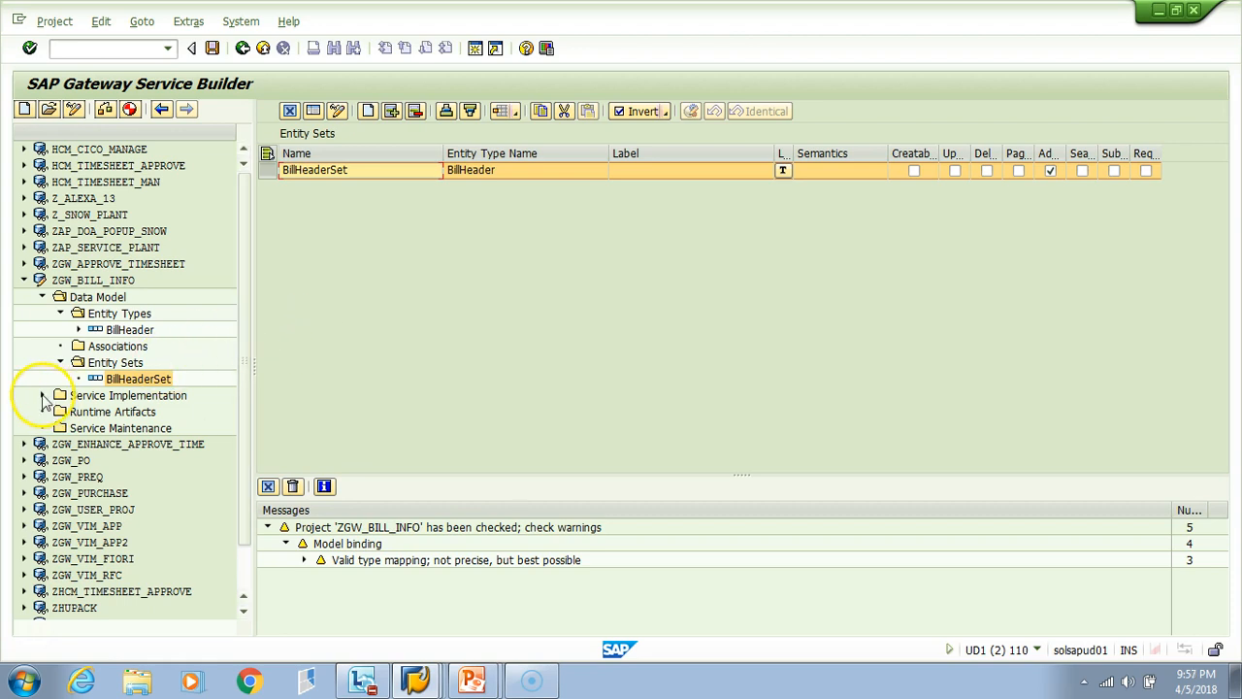
- Inspect BillHeaderSet's generated operations, including the Create method, under Service Implementation
click(43, 396)
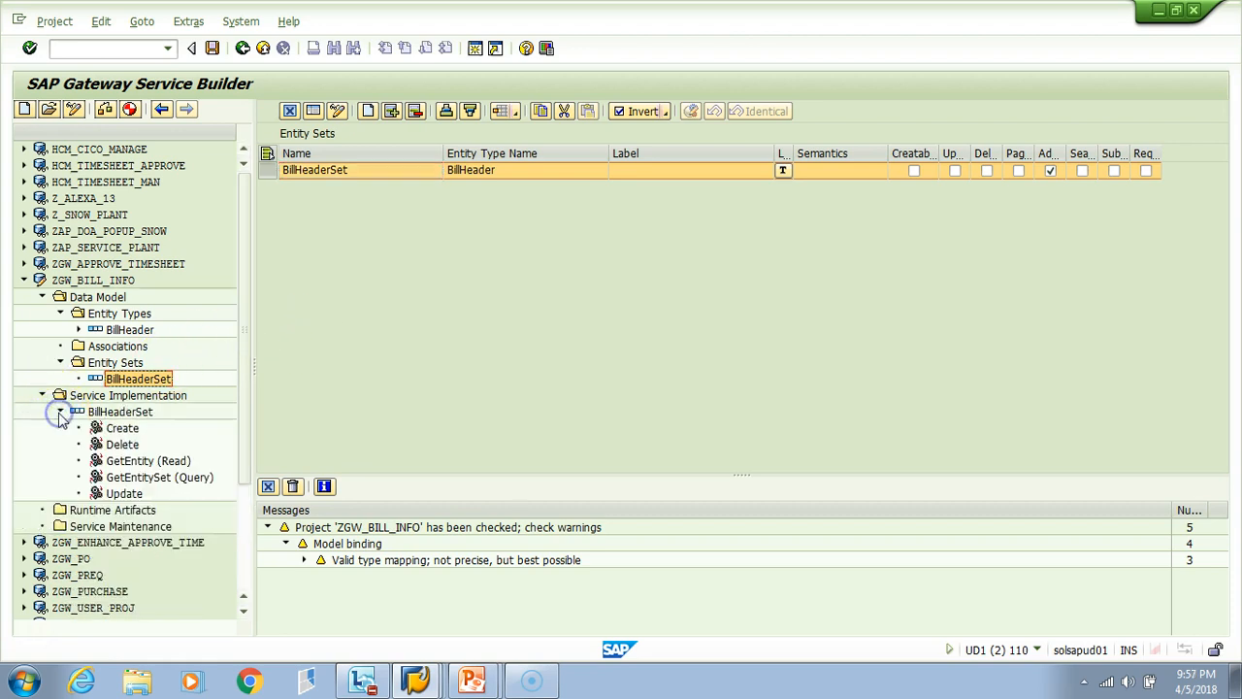
scroll(down, 3)
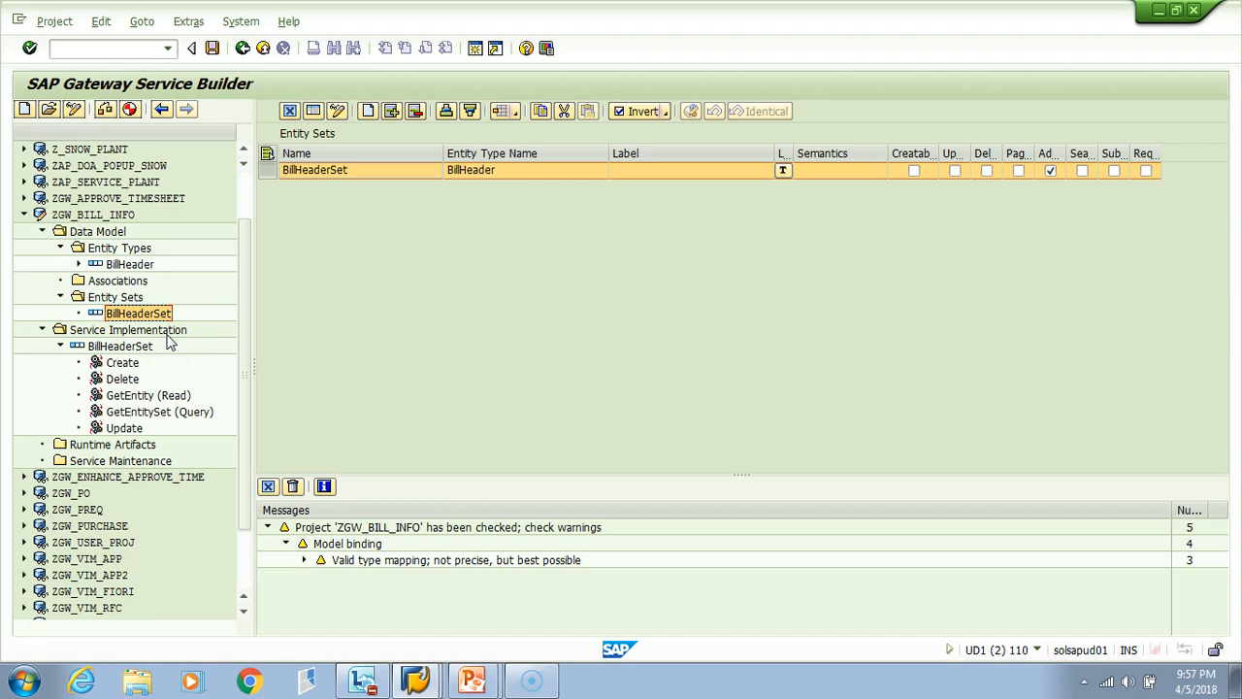
mouse_move(155, 349)
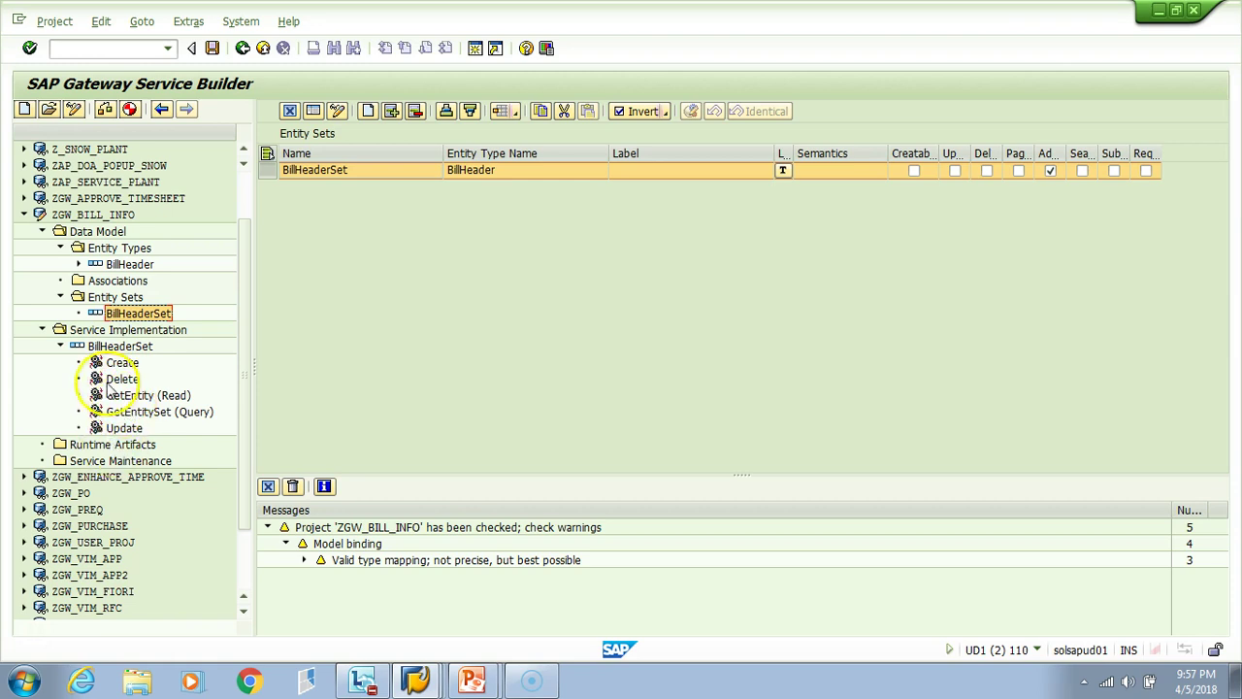
click(122, 363)
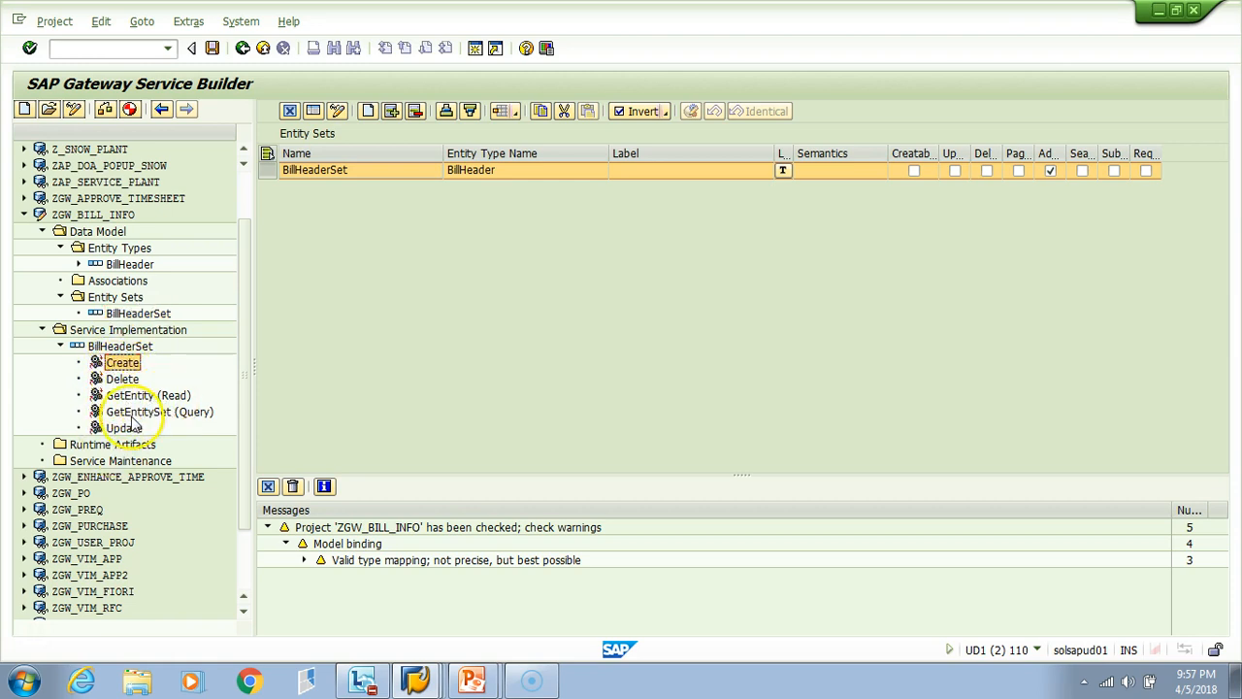
mouse_move(124, 431)
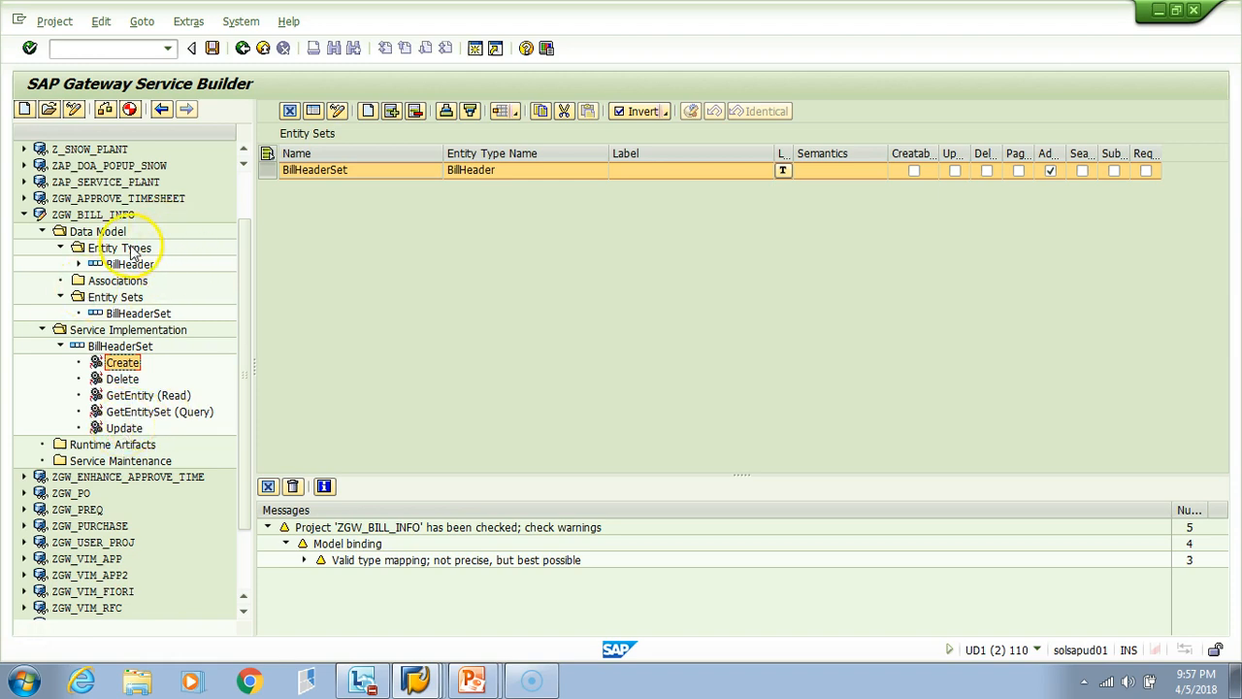
click(87, 231)
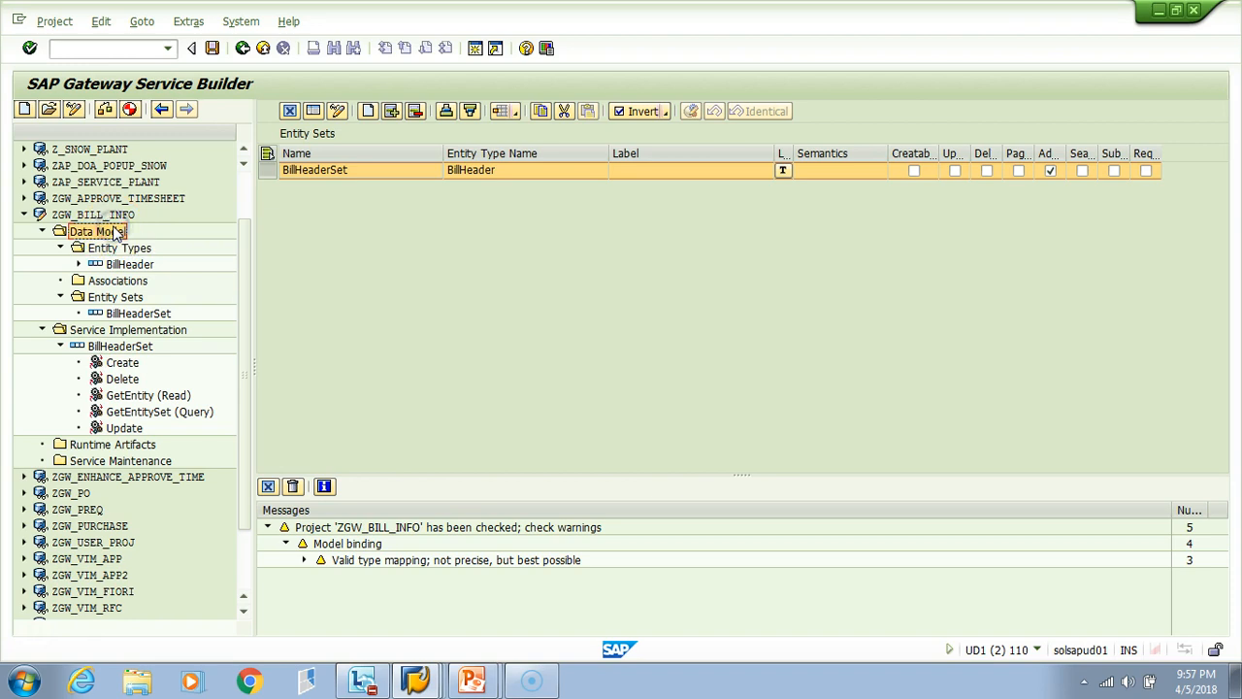
- Start a DDIC import of entity type BillItem based on structure VBRP with a default entity set
right_click(93, 231)
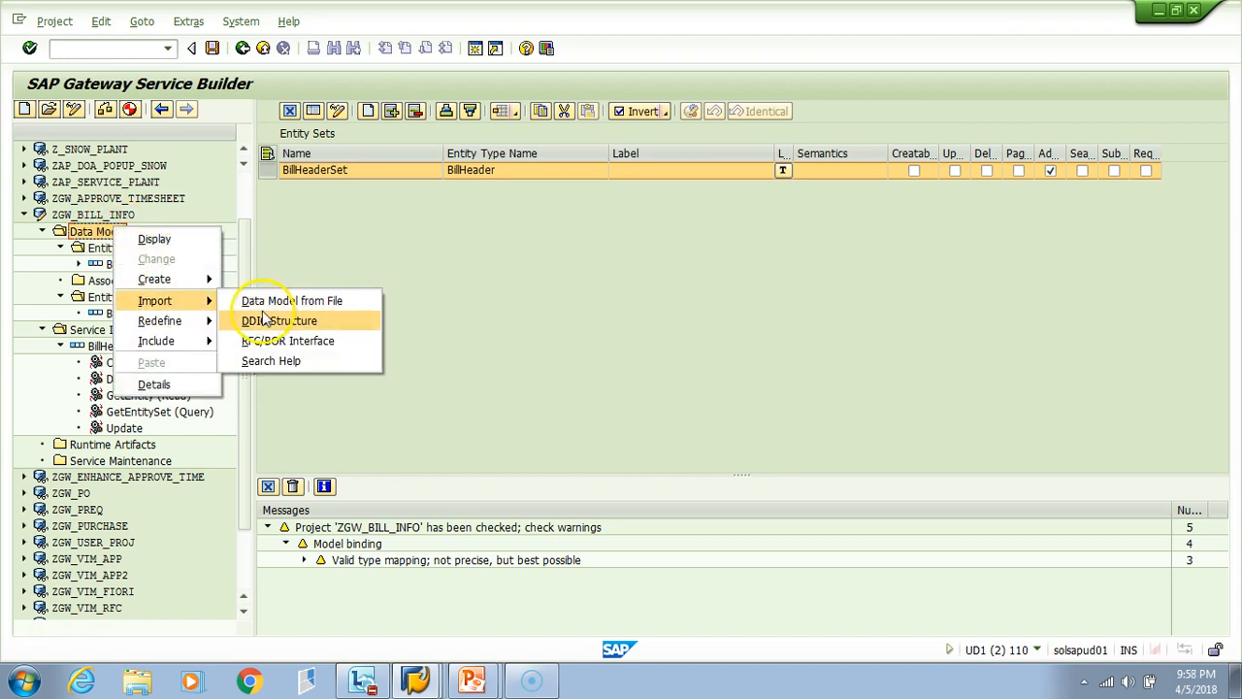
click(279, 320)
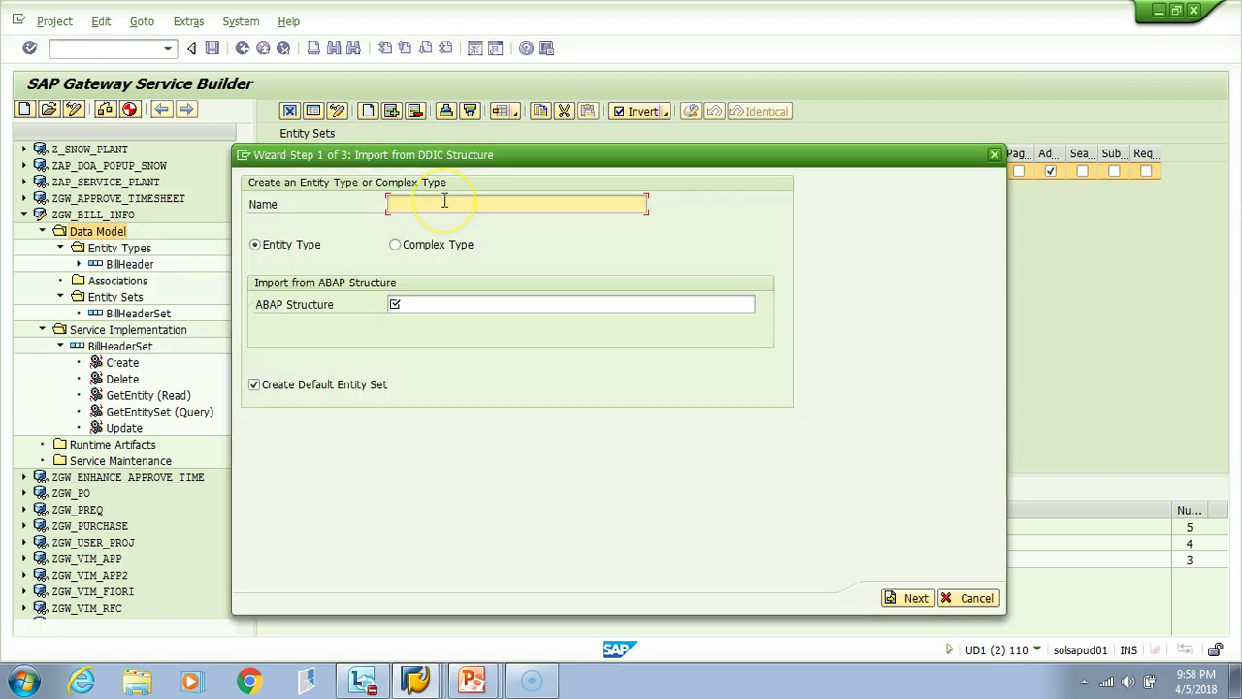
text(BillItem)
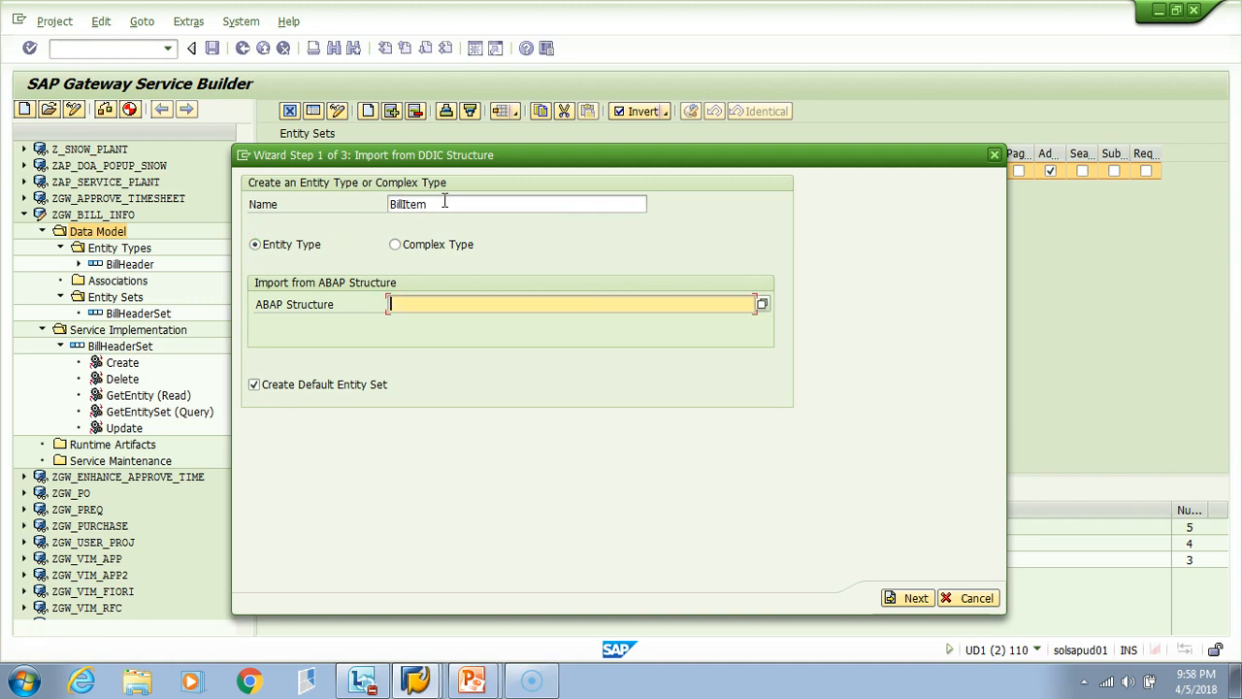
text(V)
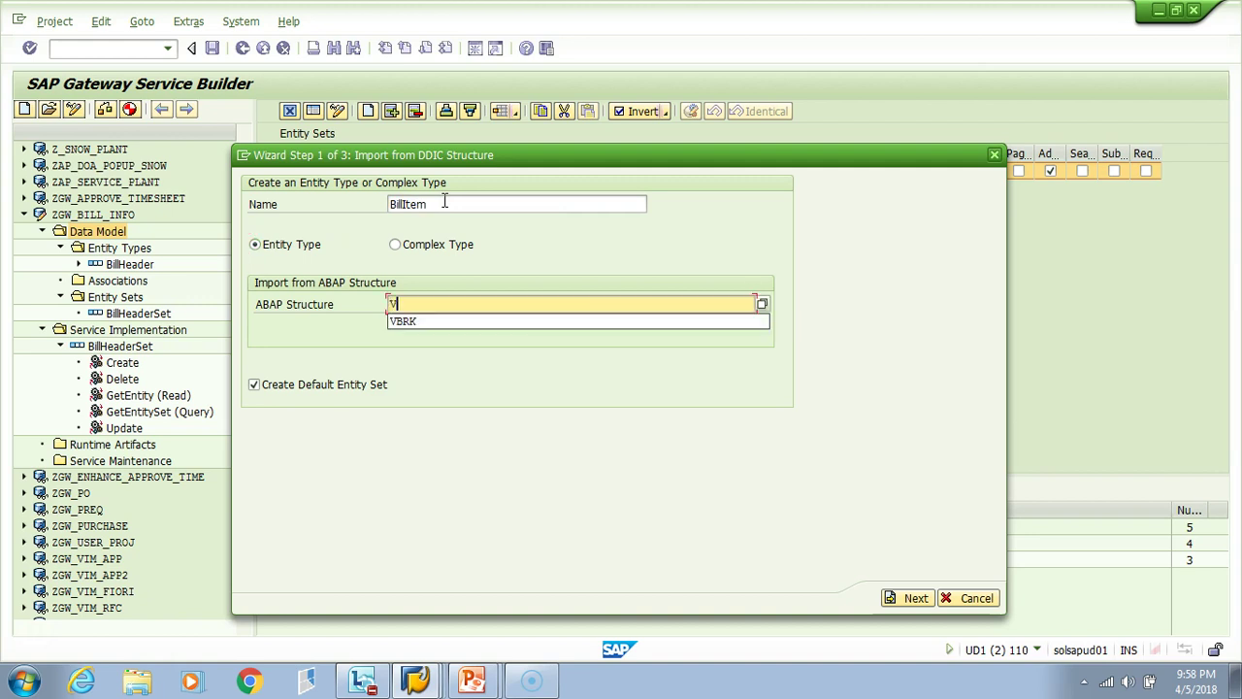
text(VBRP)
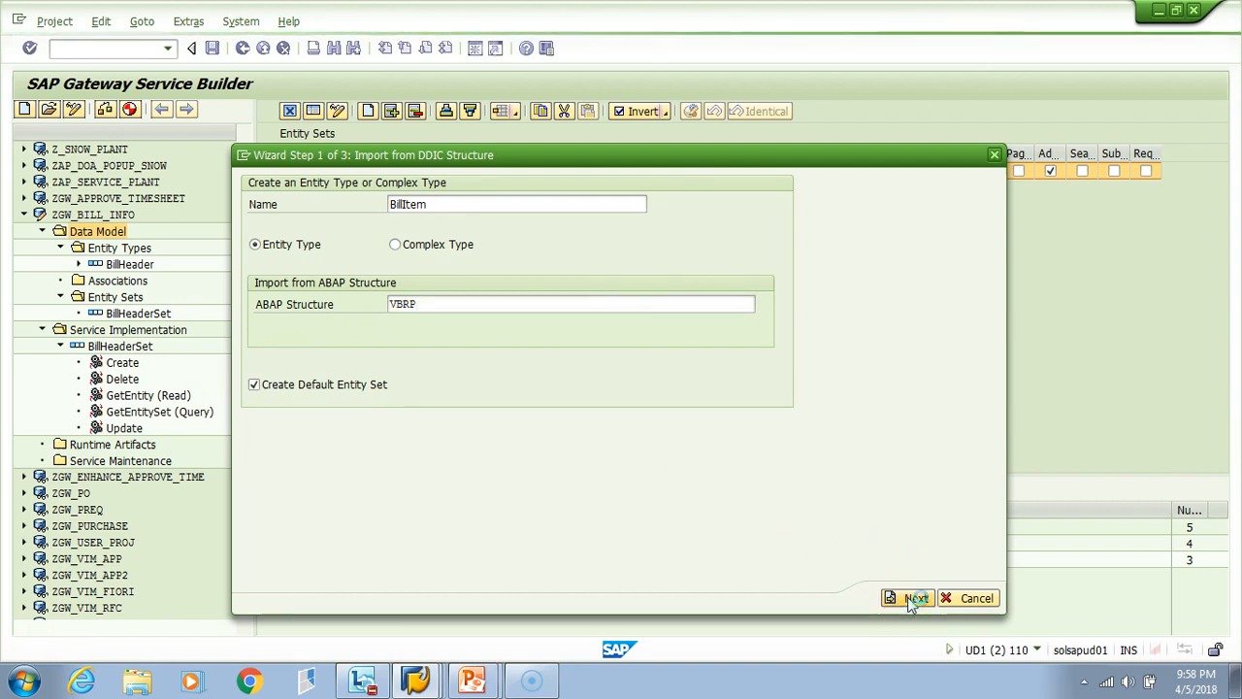
click(908, 598)
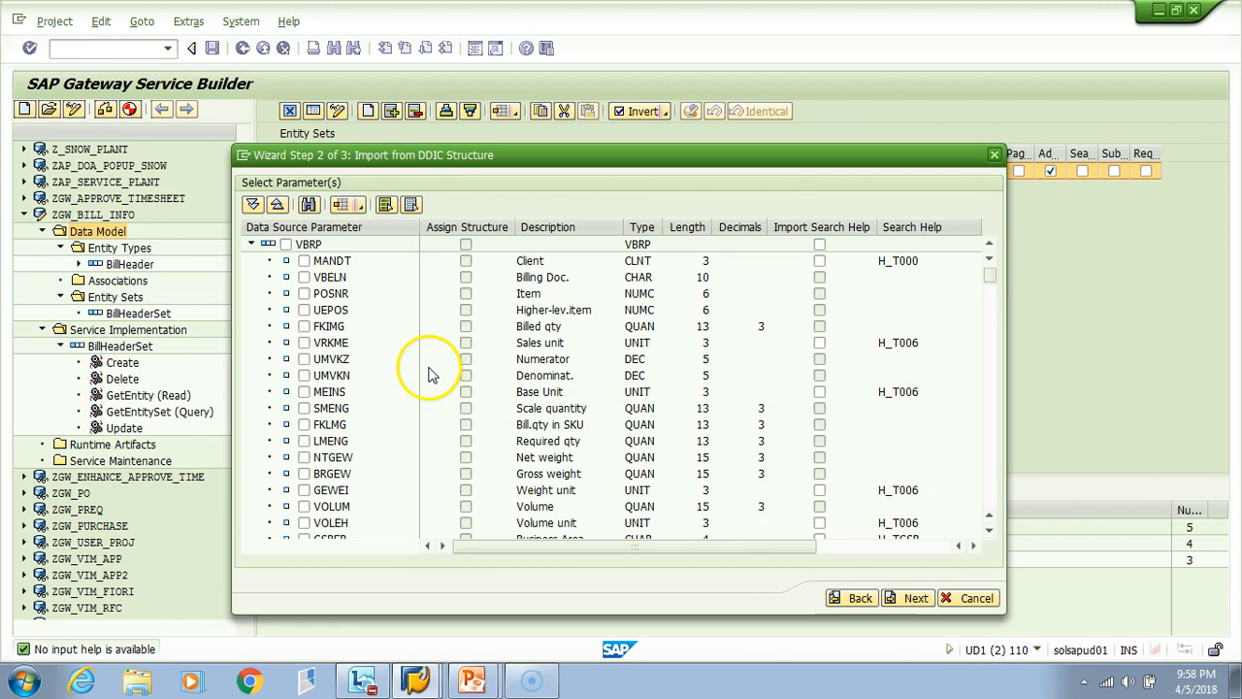
- Select VBELN, POSNR, UEPOS, FKIMG, VRKME and MATNR as BillItem's fields and advance
click(302, 278)
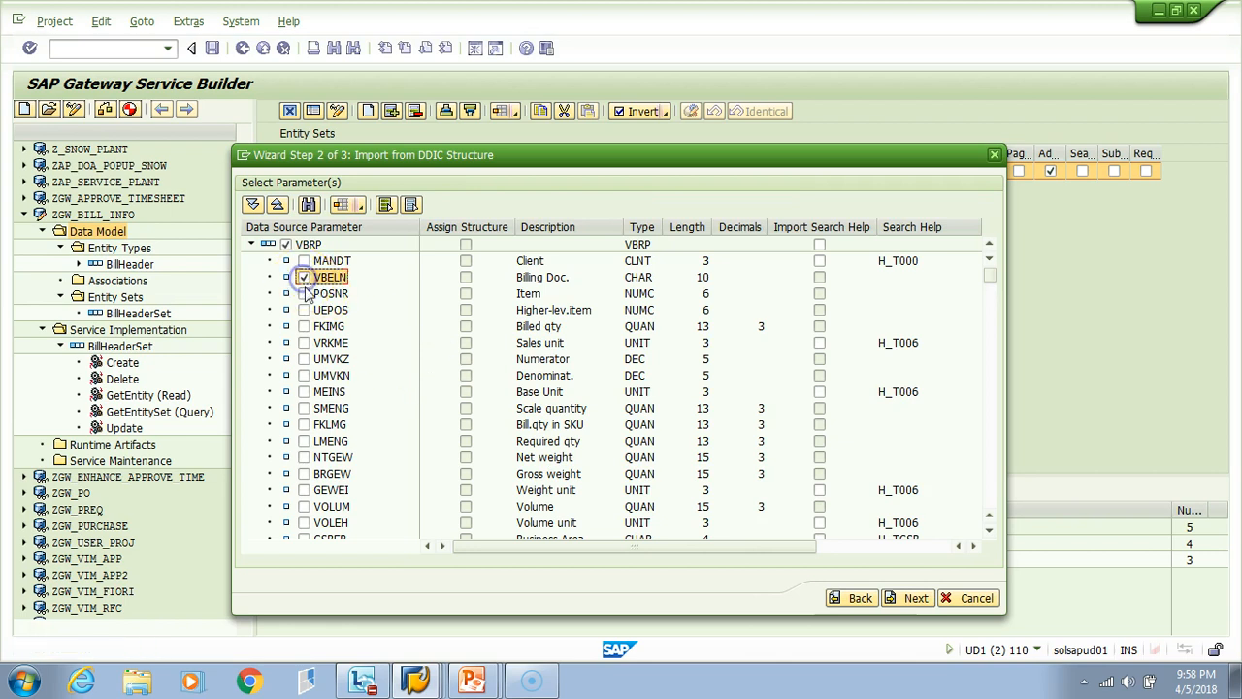
click(303, 293)
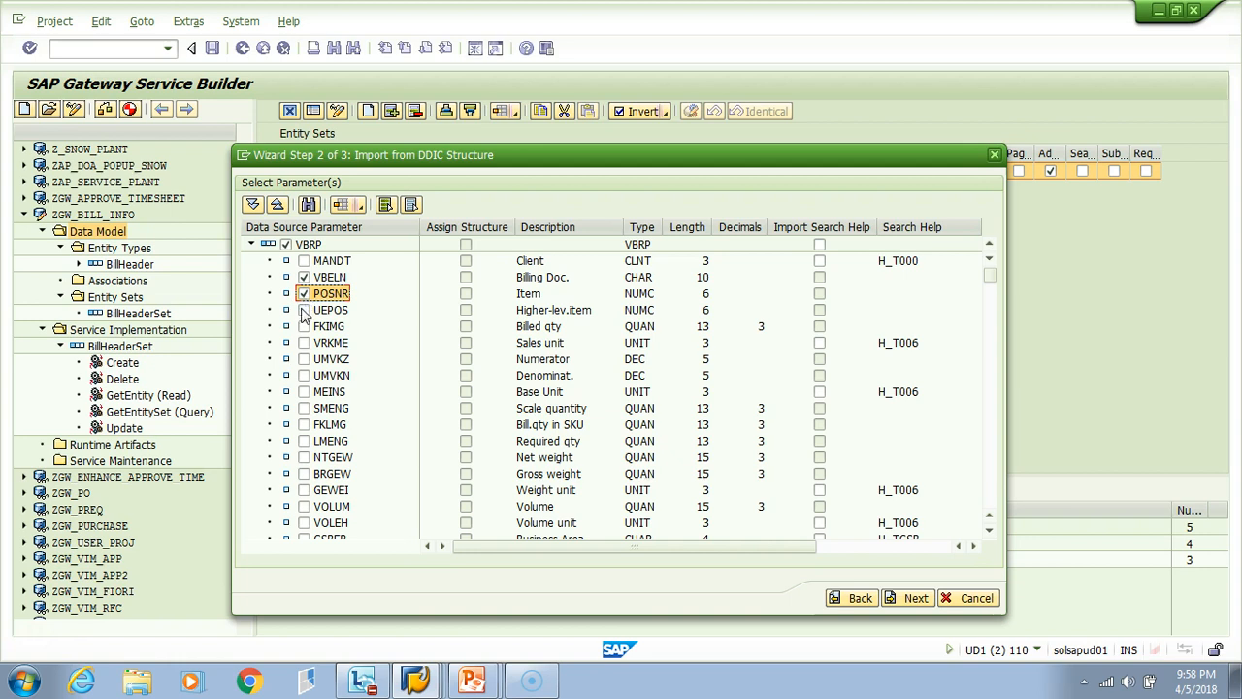
click(303, 311)
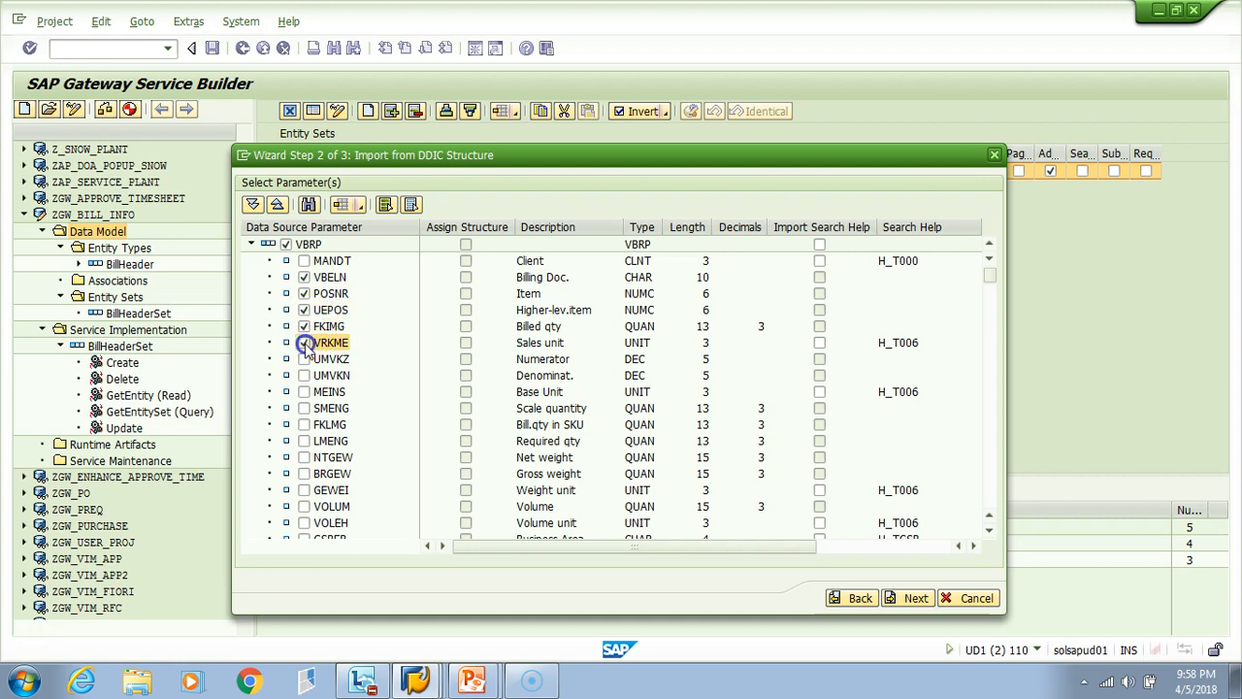
click(303, 342)
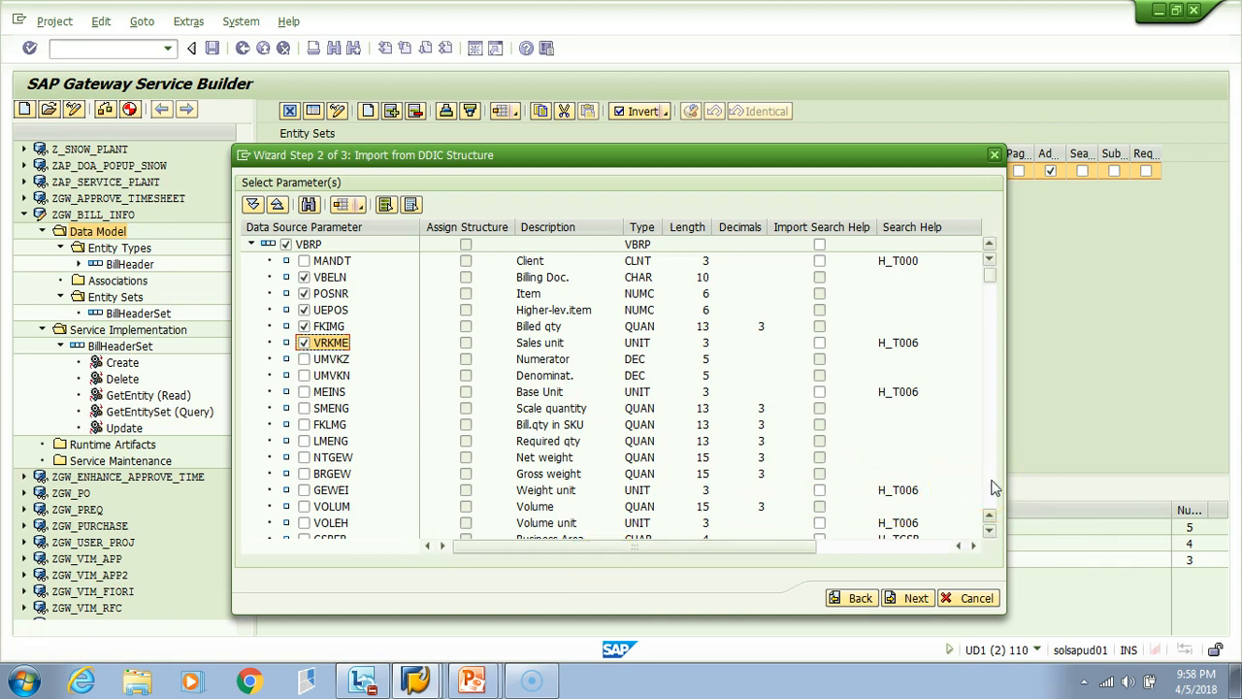
scroll(down, 3)
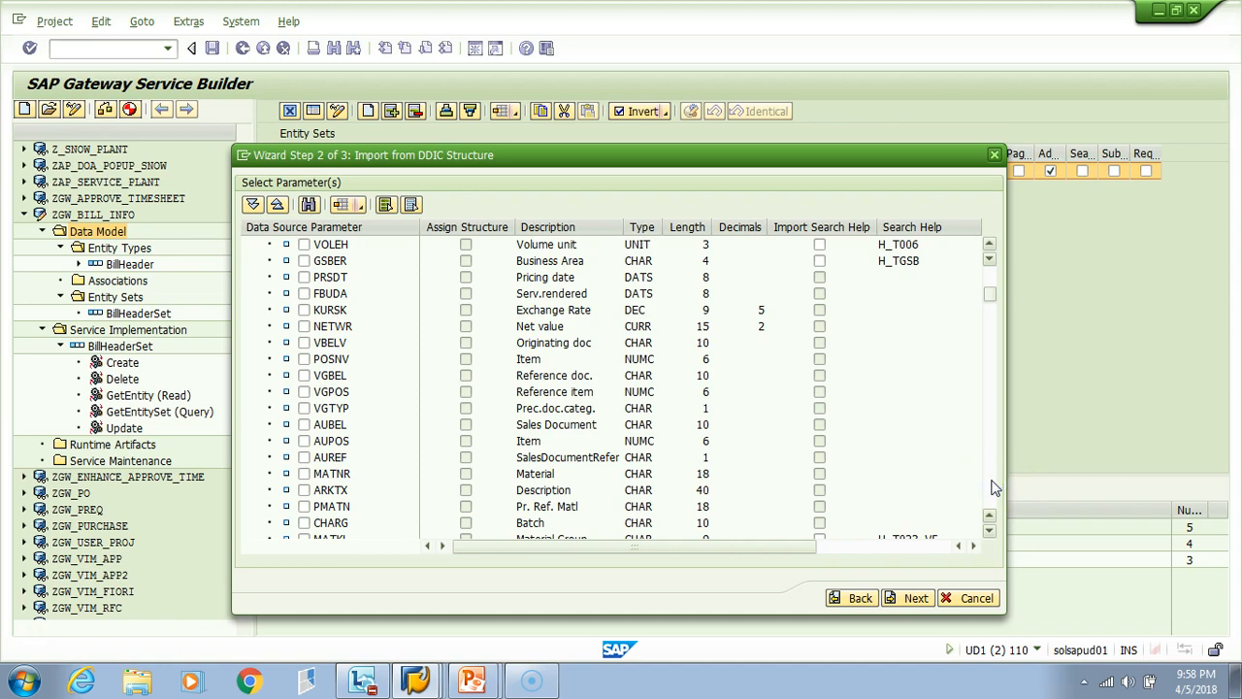
scroll(down, 3)
text(MATNR)
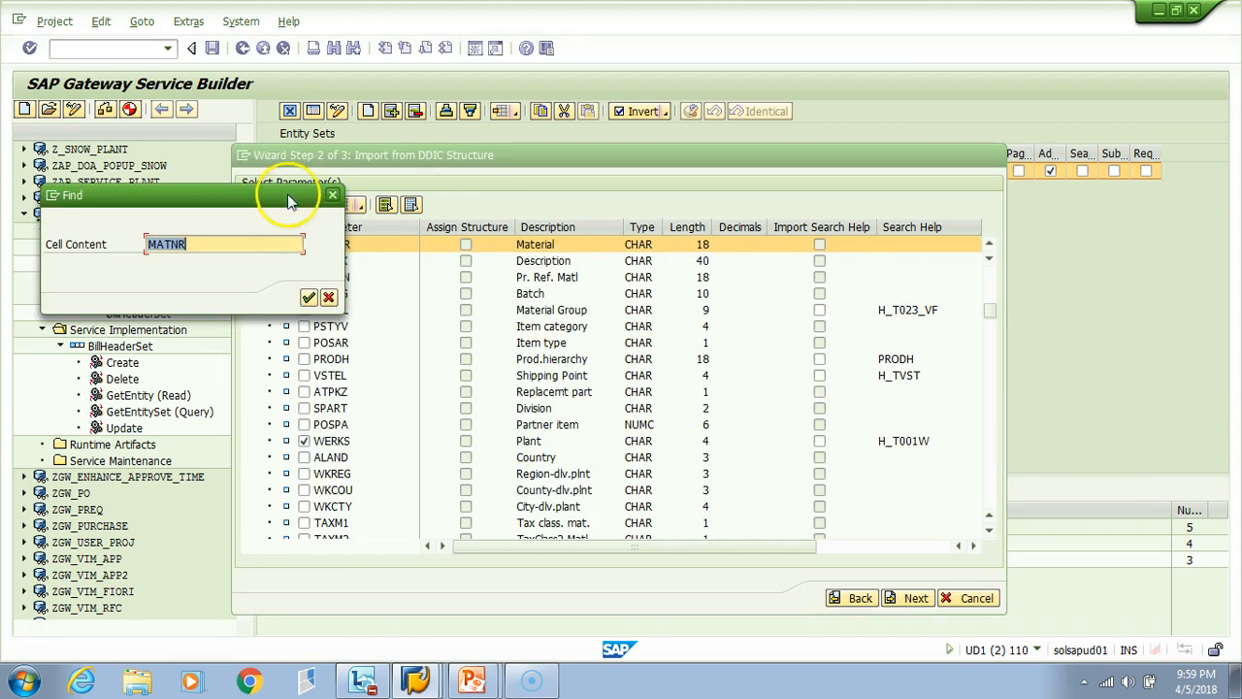
click(309, 297)
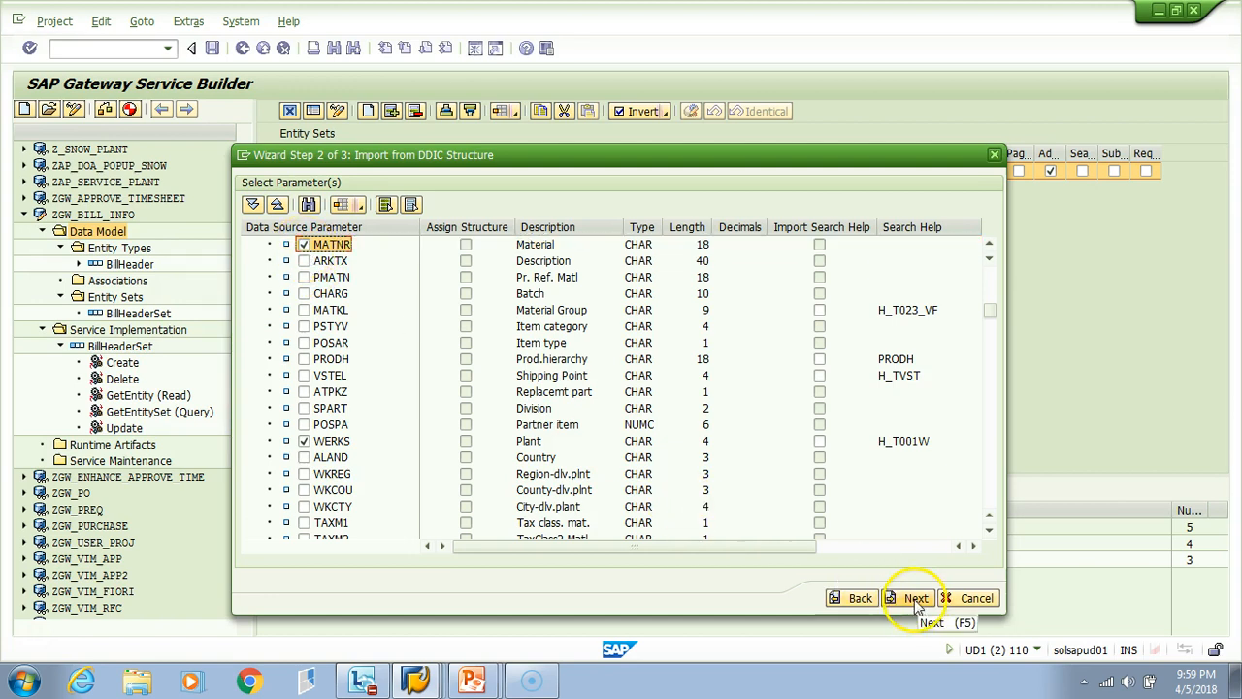
click(912, 597)
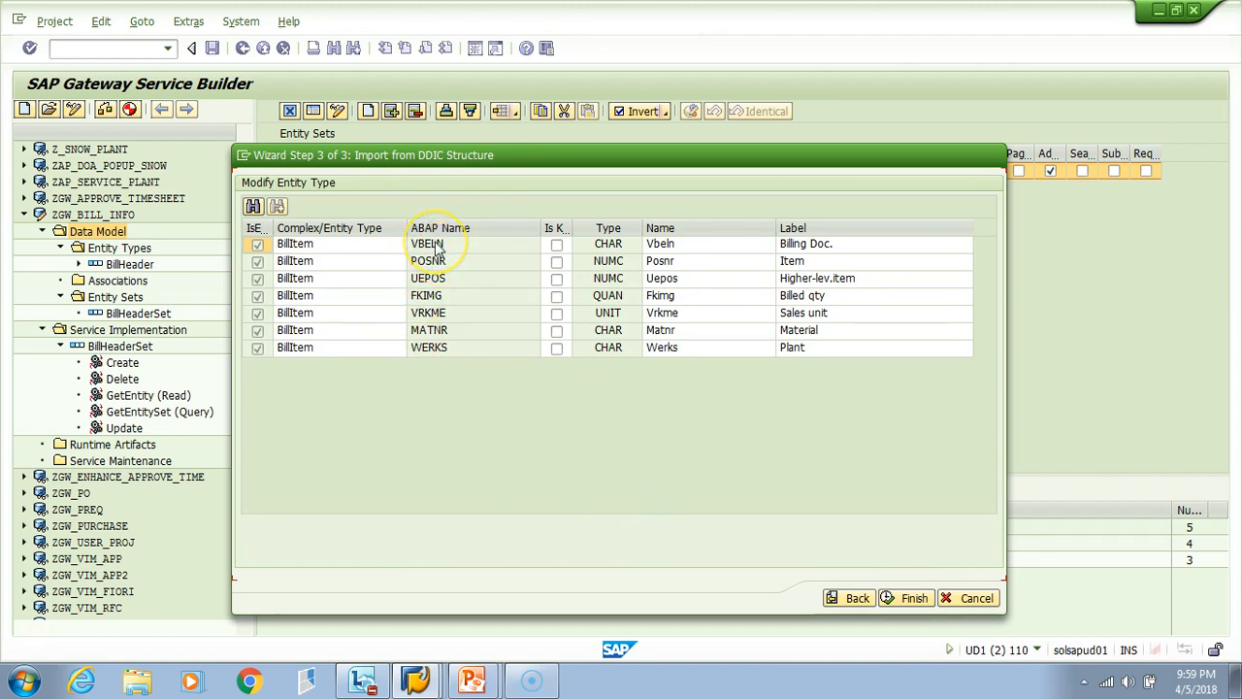
mouse_move(425, 299)
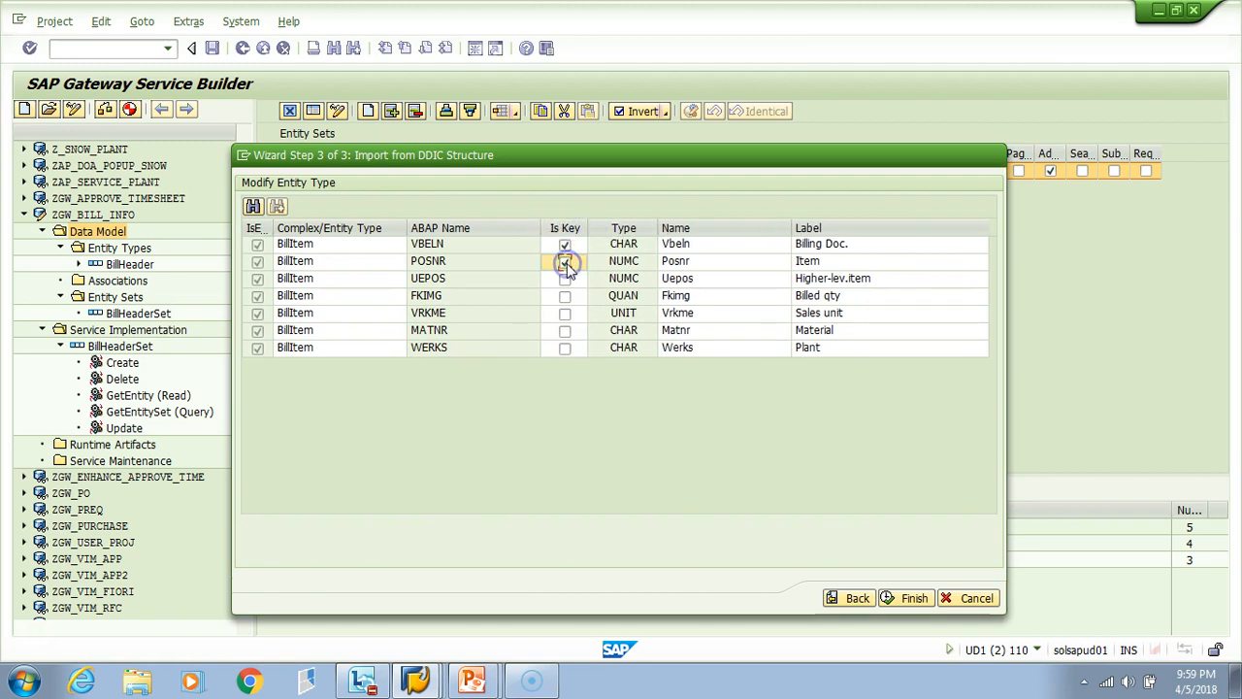
- Mark VBELN and POSNR as BillItem's keys and finish, creating BillItemSet
click(565, 260)
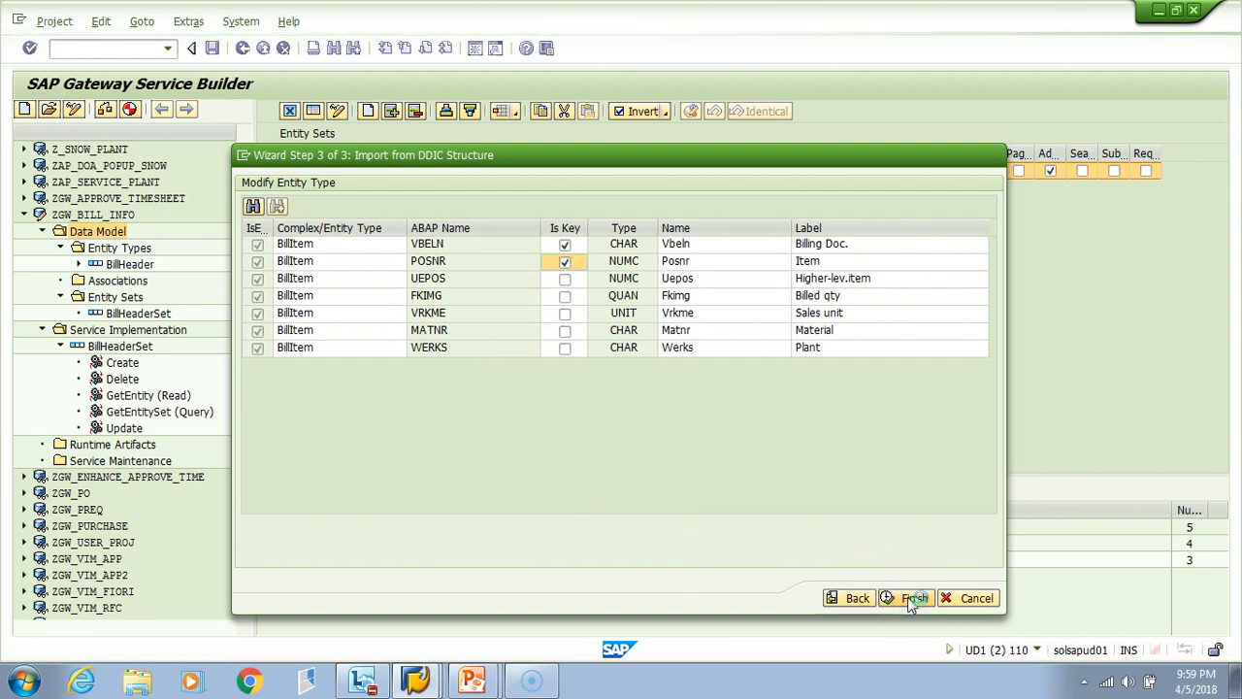
click(912, 598)
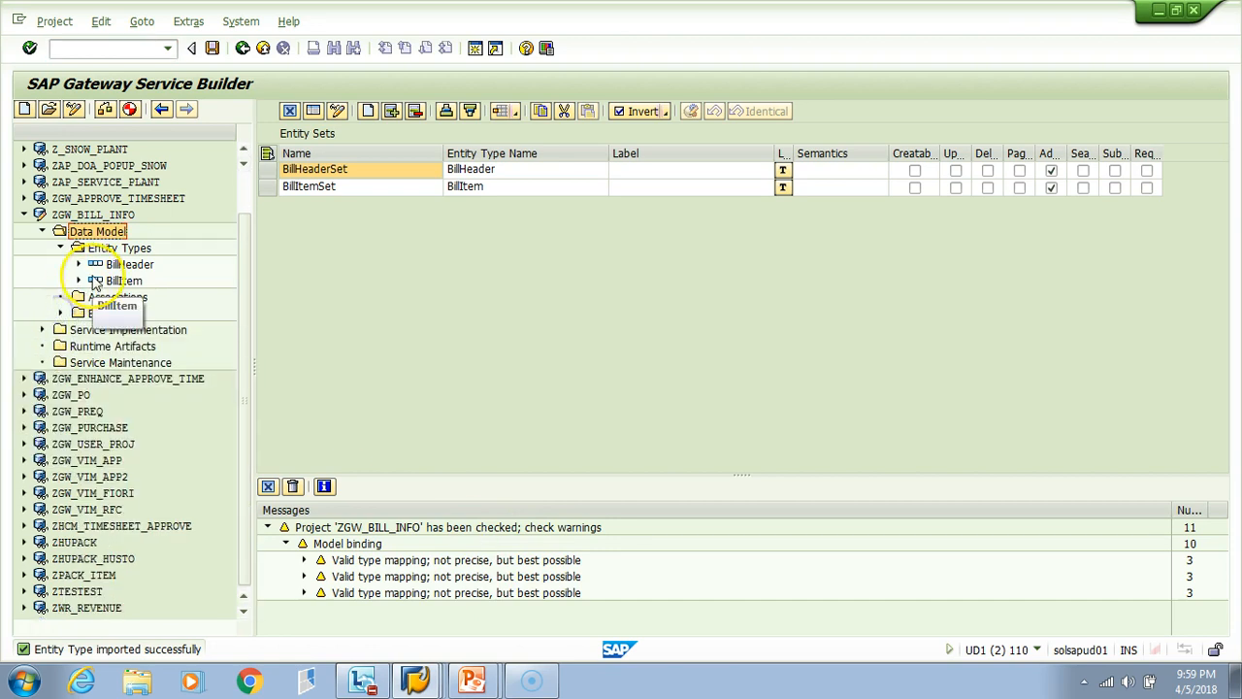
- Expand BillItem's properties, the Entity Sets and Service Implementation showing BillItemSet beside BillHeaderSet
click(77, 279)
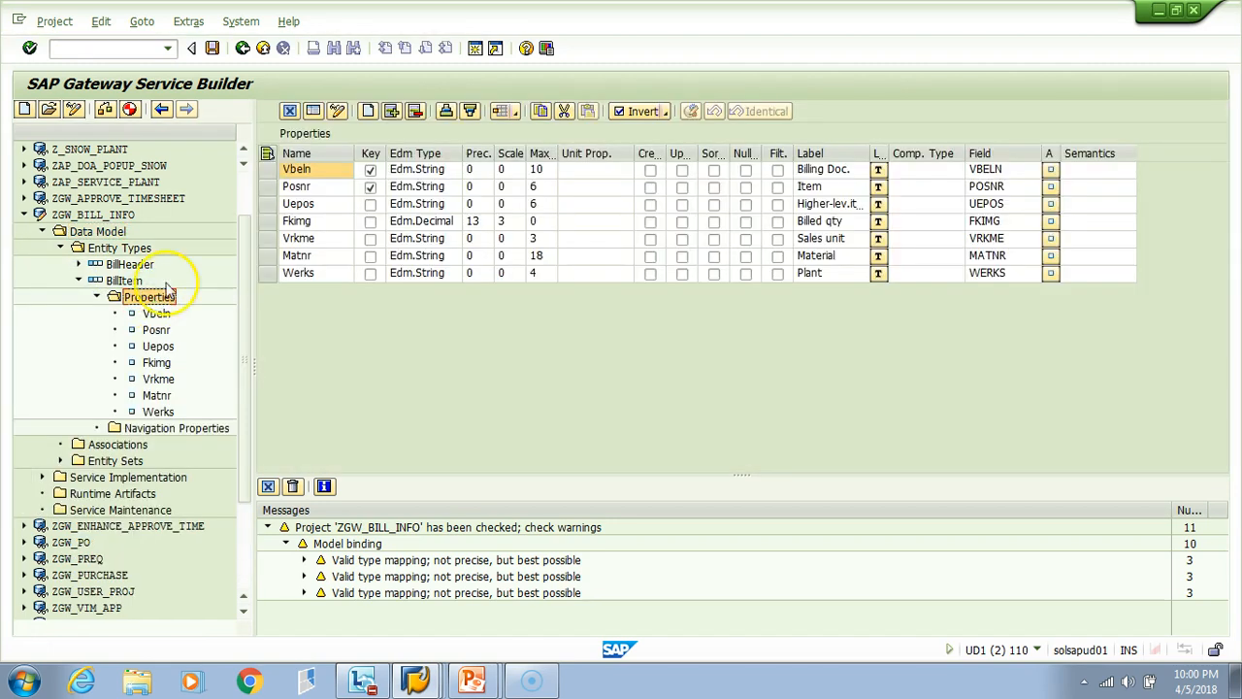
mouse_move(499, 319)
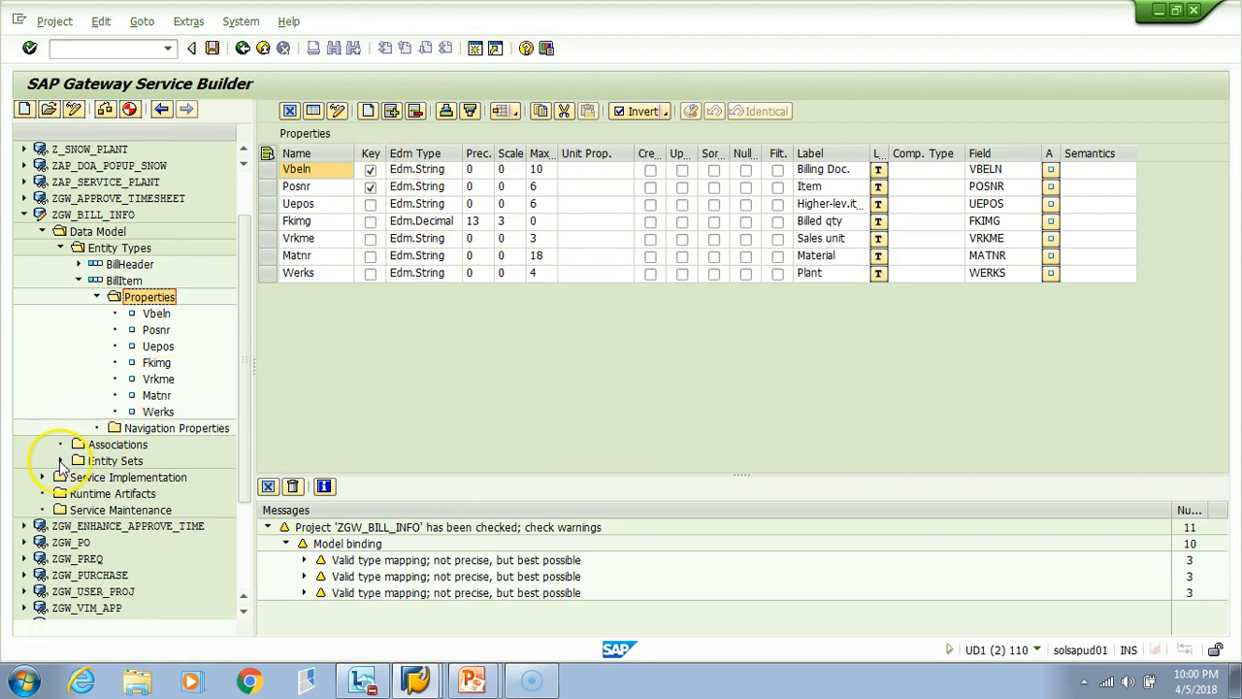
click(62, 460)
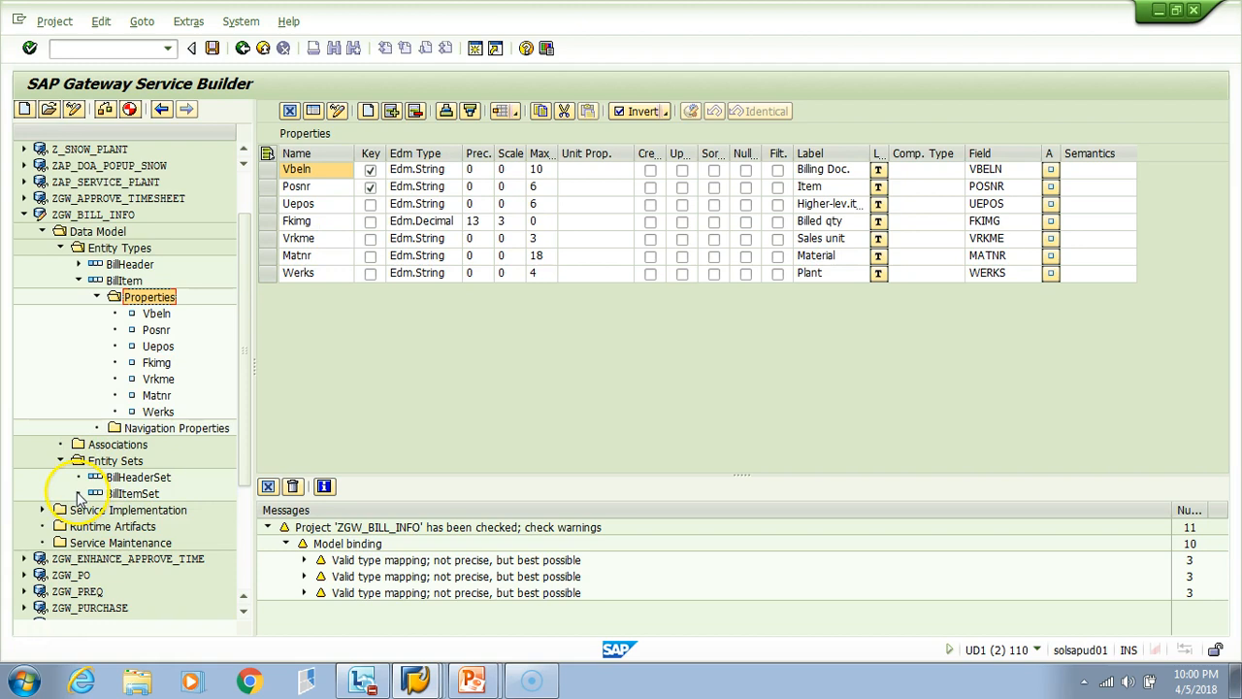
click(132, 492)
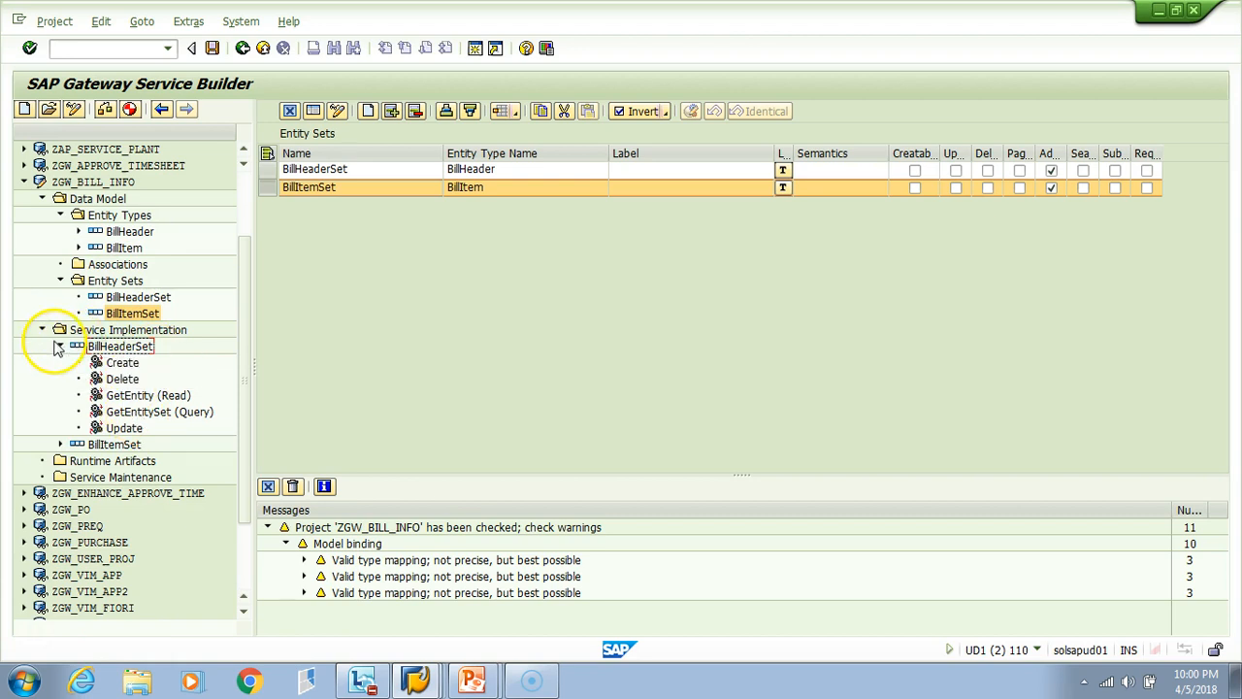
click(60, 346)
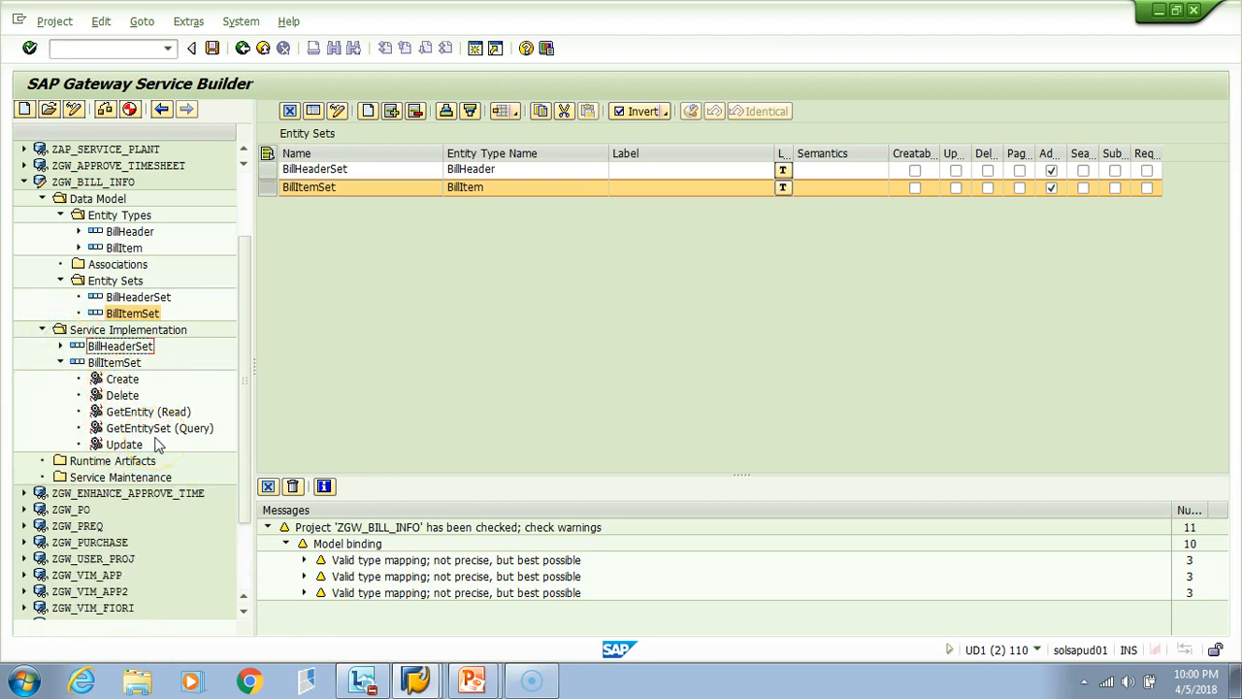
mouse_move(179, 363)
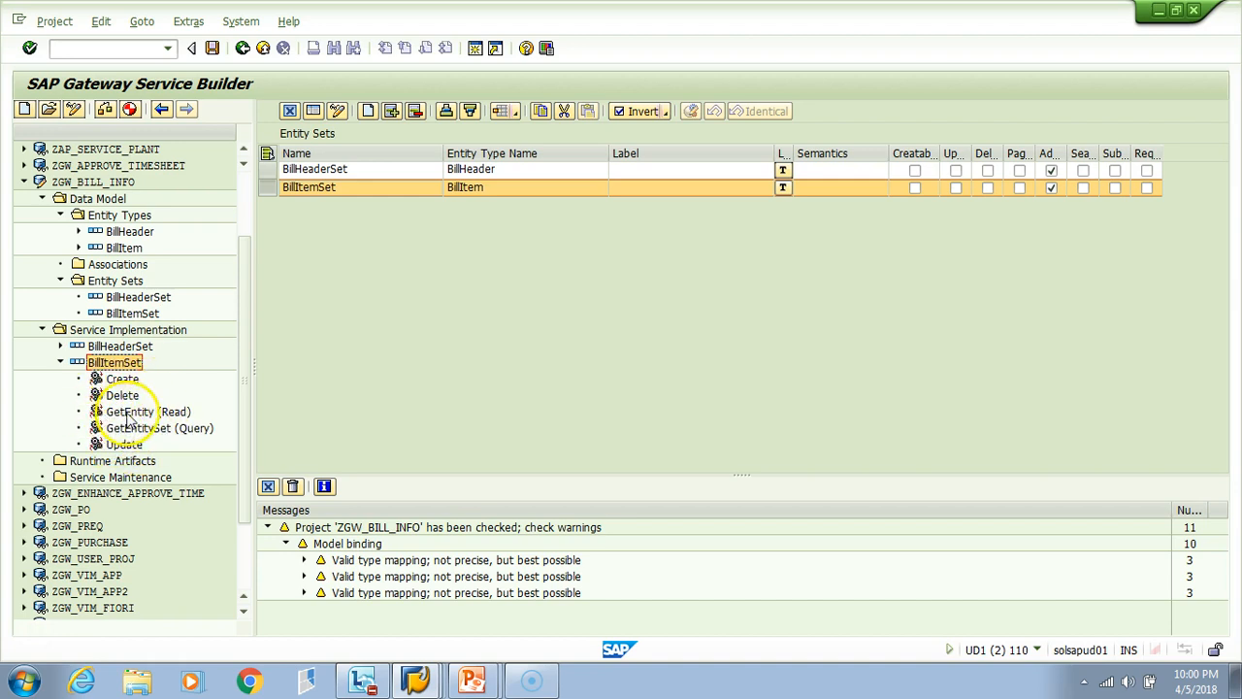
click(144, 412)
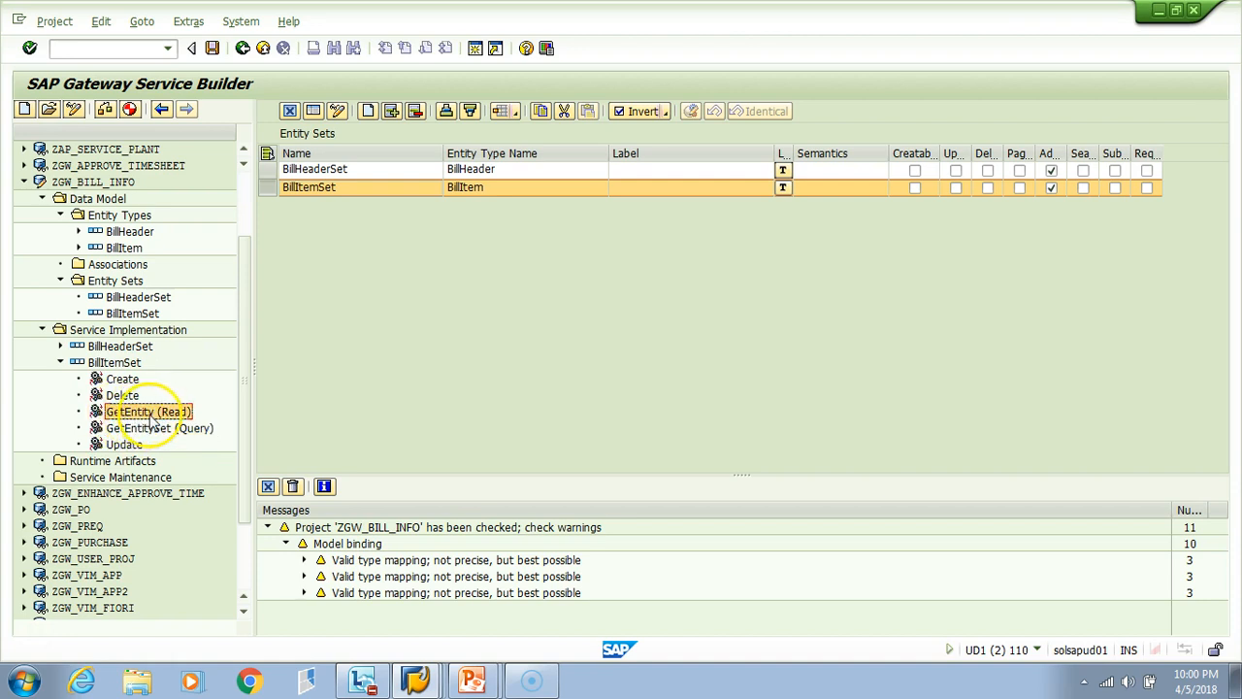
click(159, 429)
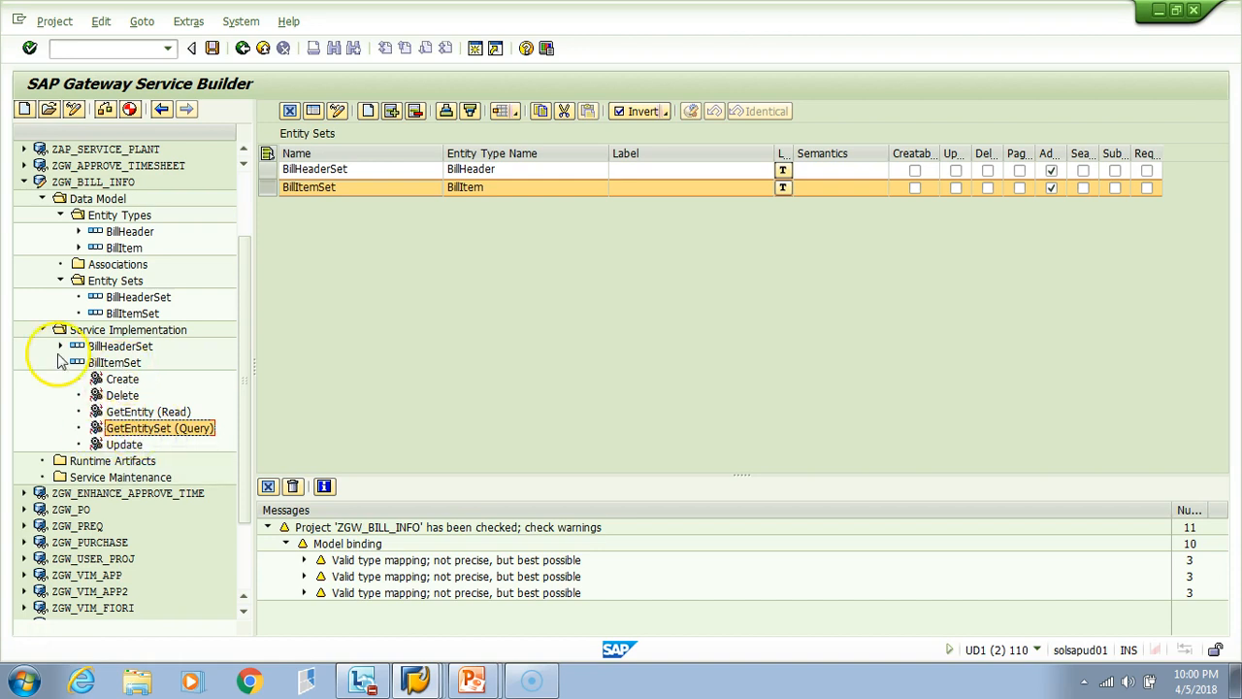
click(60, 346)
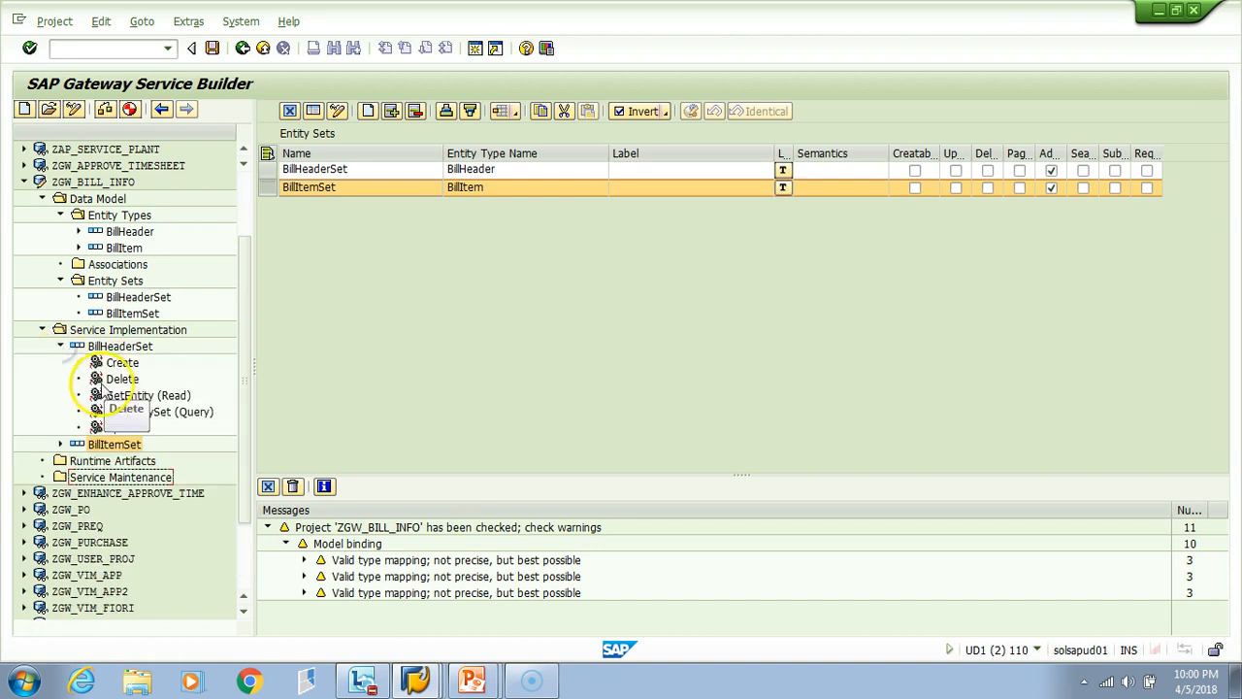
click(159, 412)
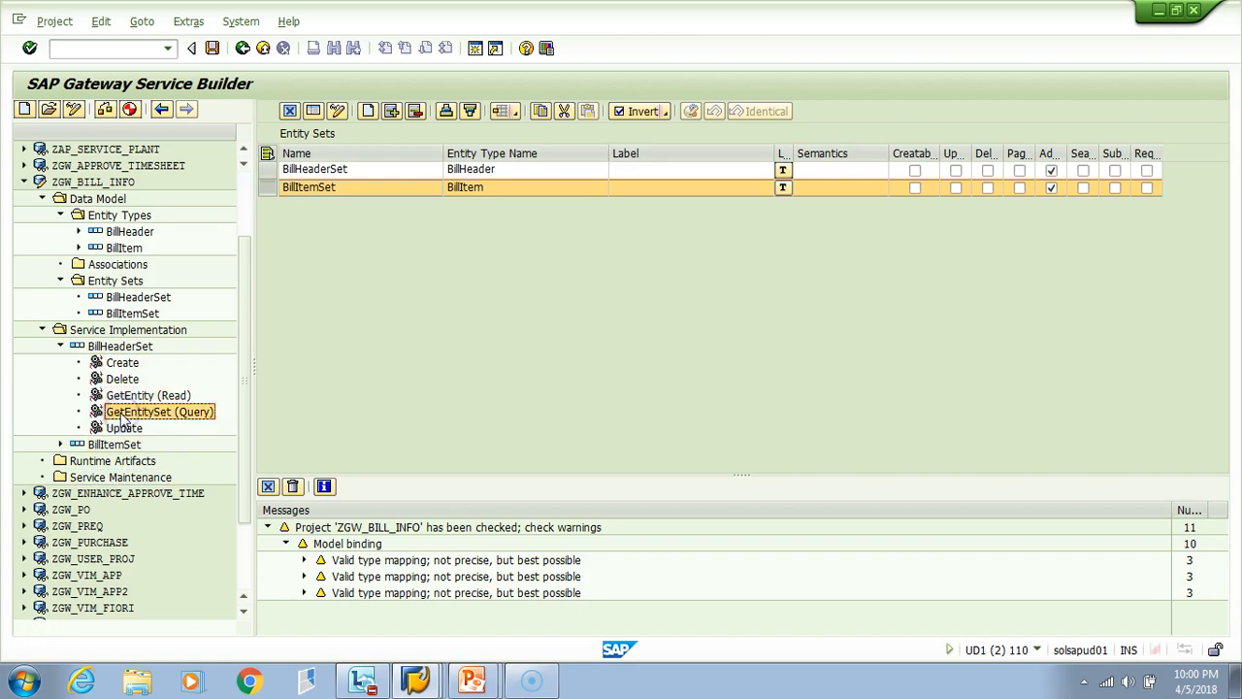